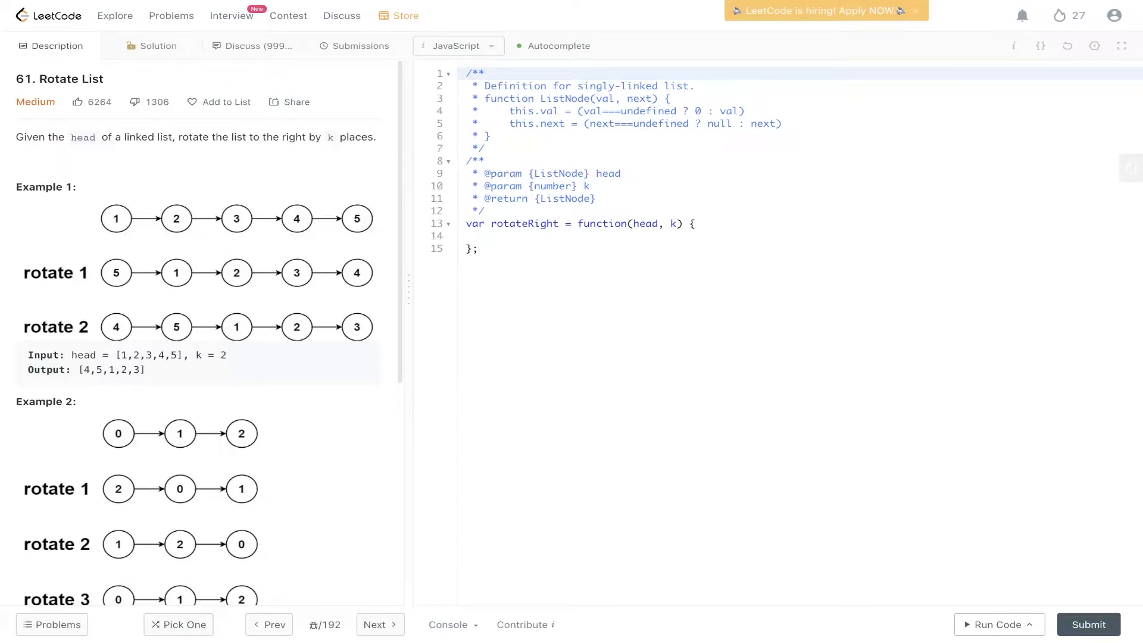
mouse_move(238, 150)
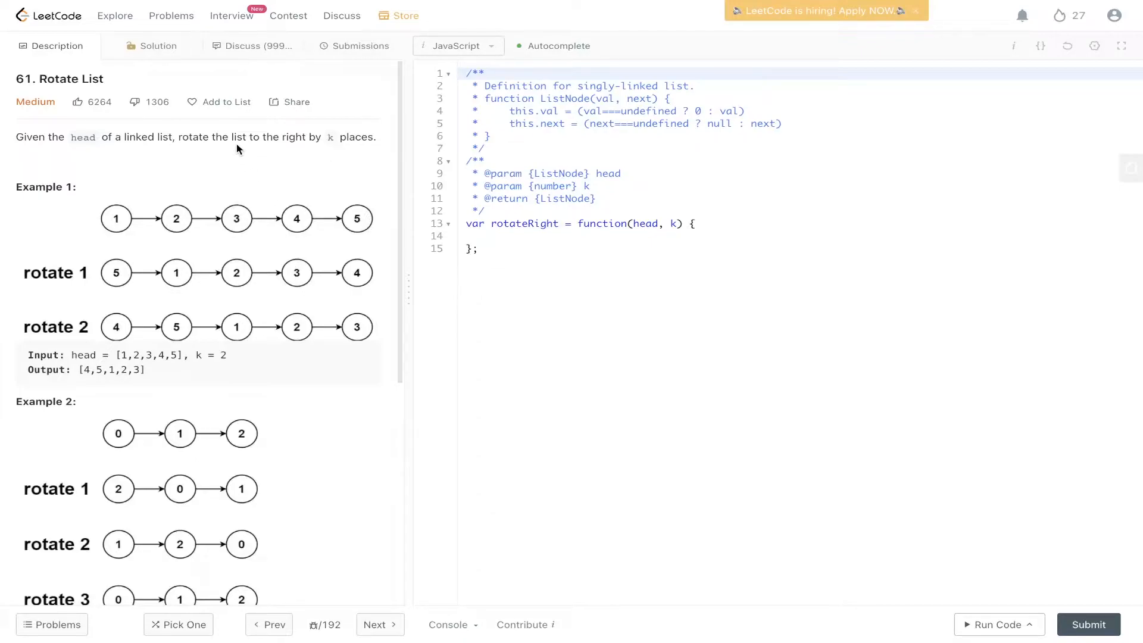
mouse_move(367, 231)
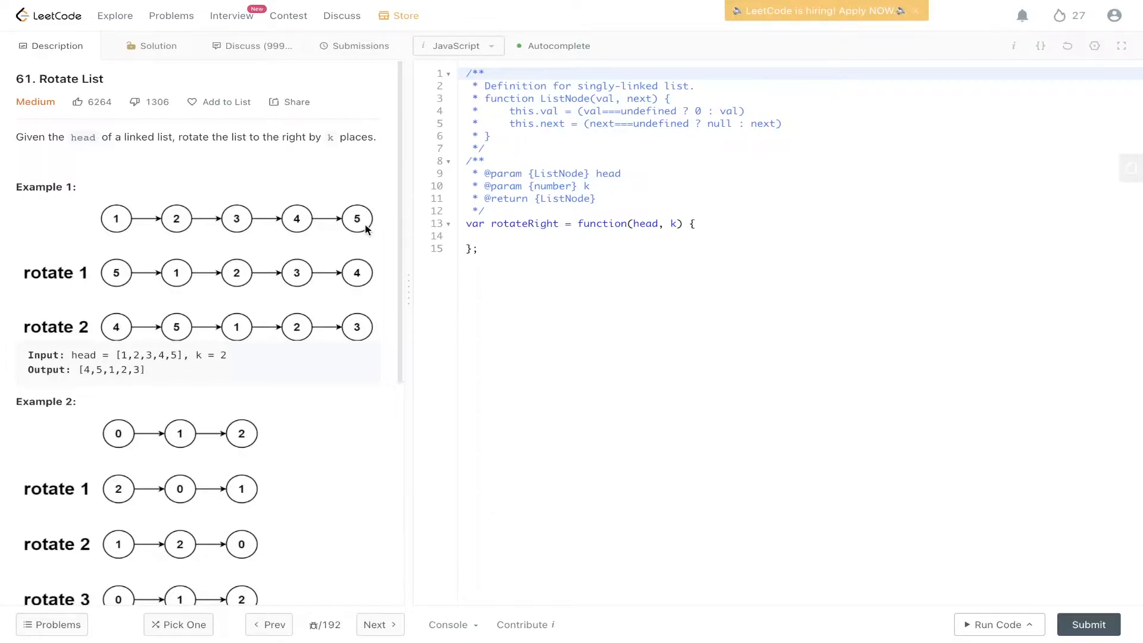
mouse_move(265, 284)
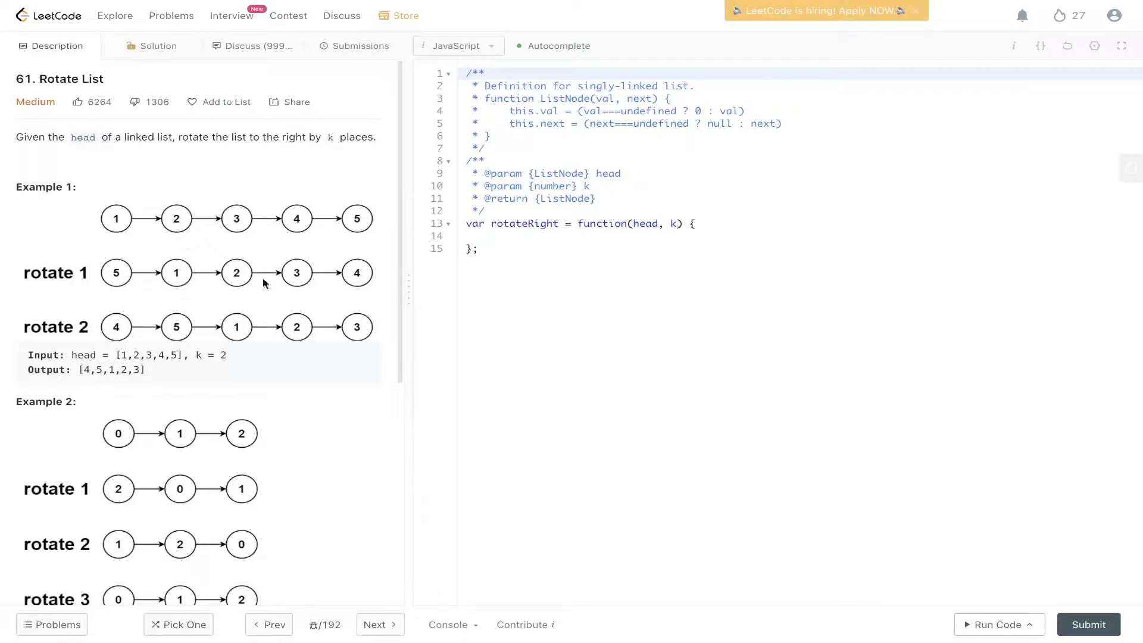
mouse_move(339, 322)
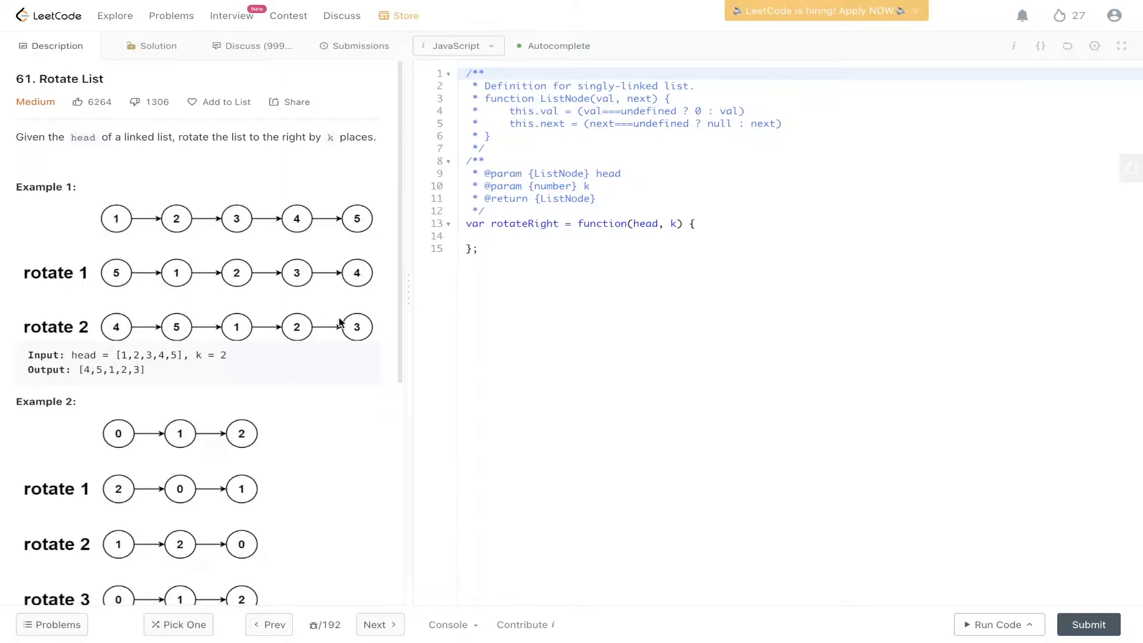
mouse_move(195, 328)
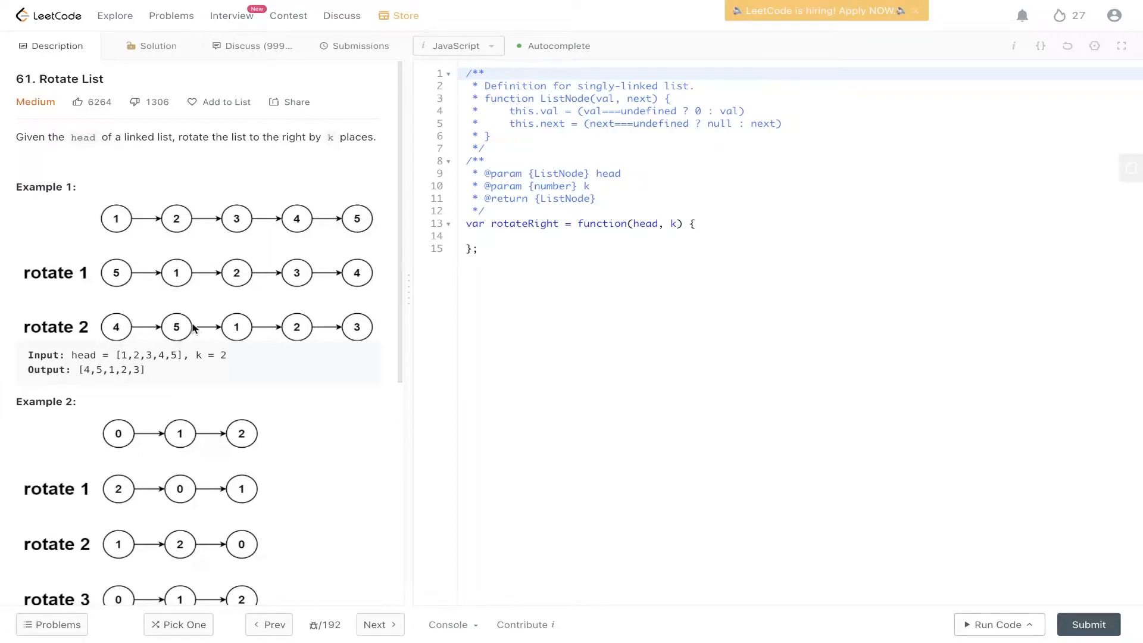
mouse_move(370, 330)
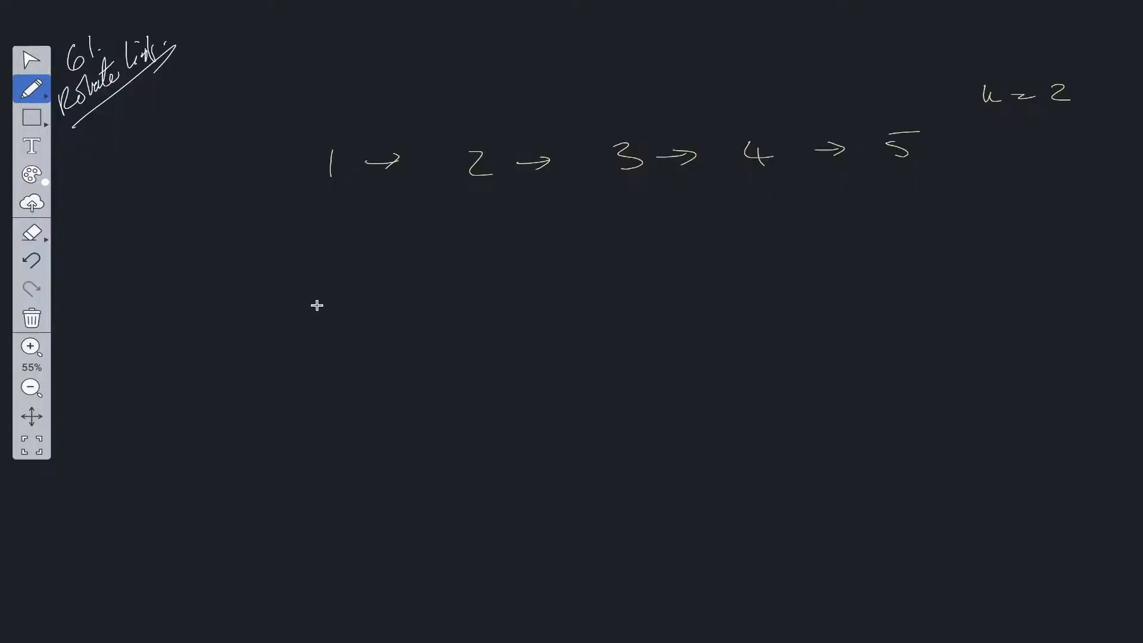
mouse_move(371, 196)
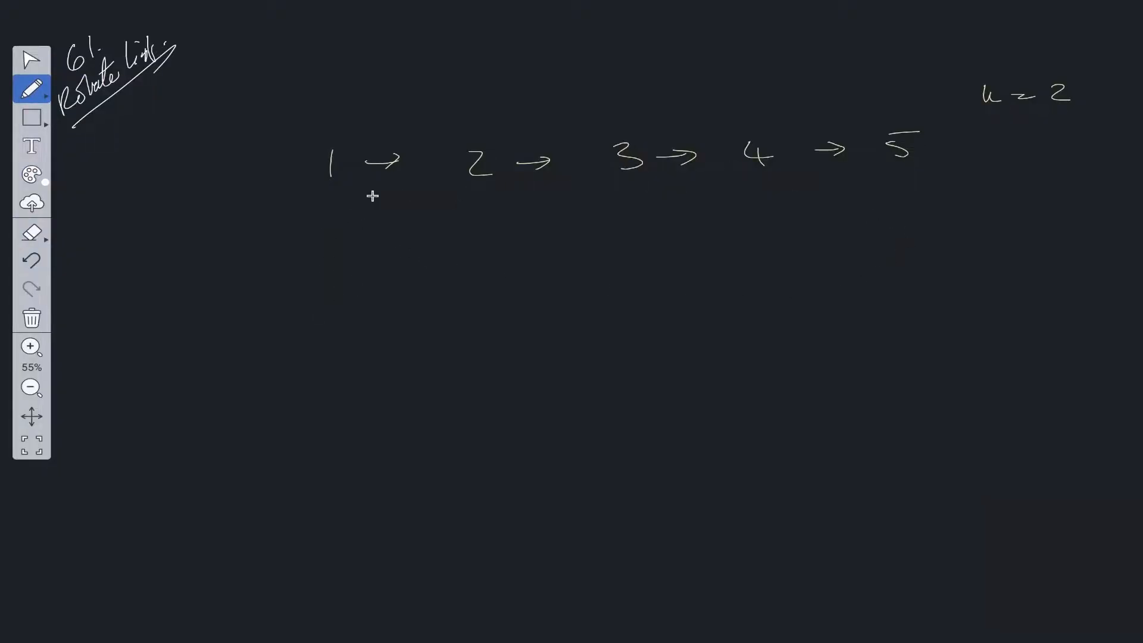
mouse_move(807, 194)
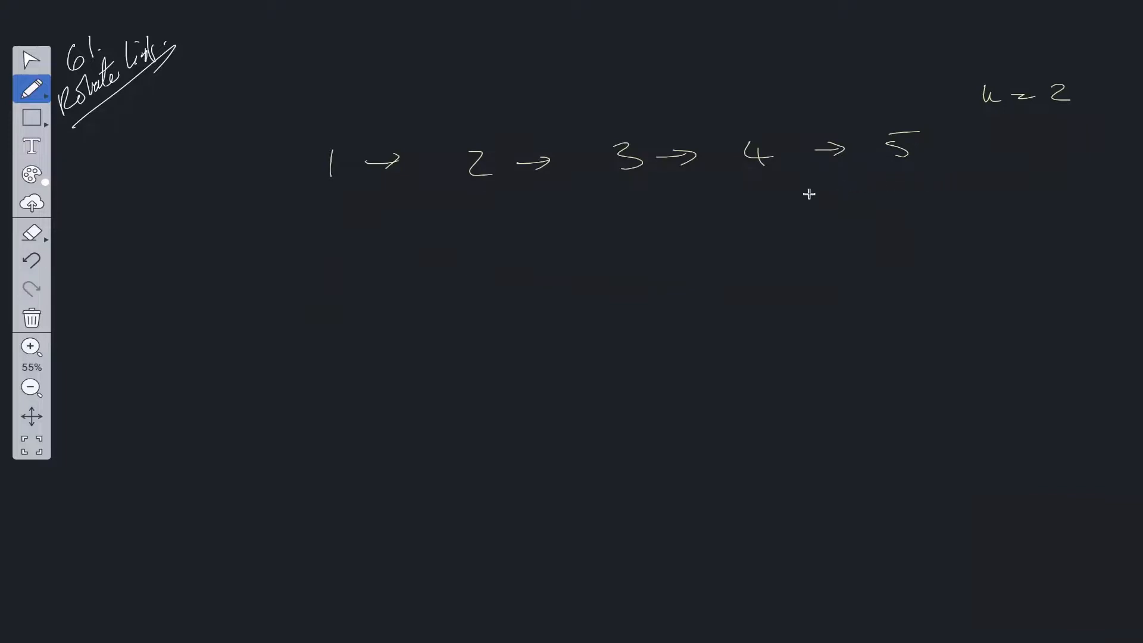
mouse_move(997, 159)
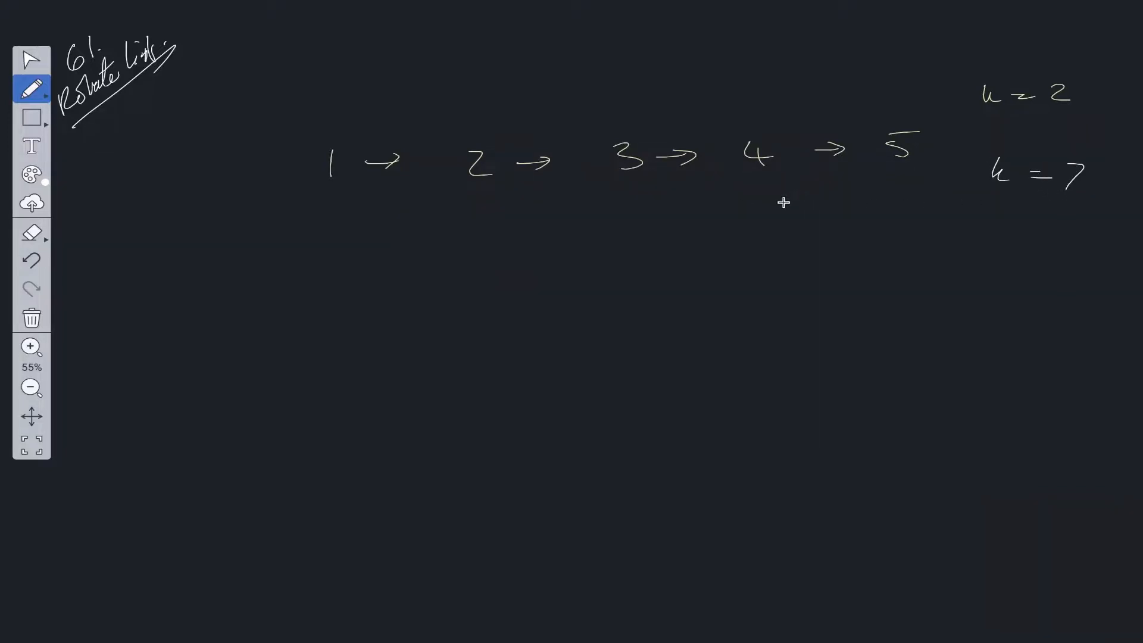
mouse_move(330, 253)
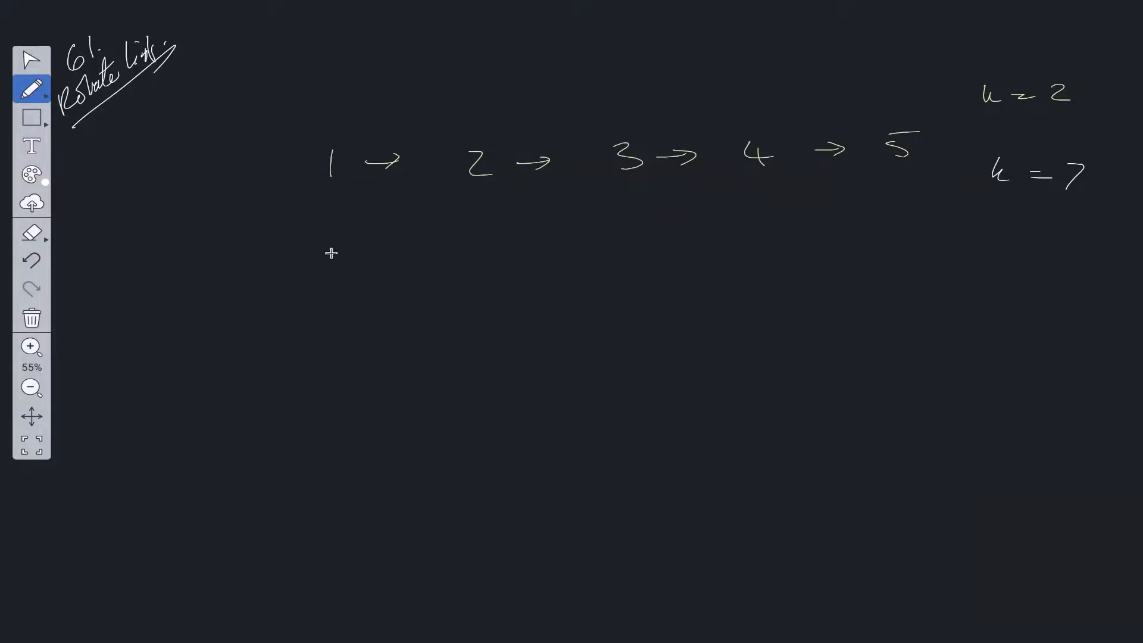
Sketch the rotated 4→5→1→2→3 example with an underlined k = 7 case, then erase it
left_click_drag(321, 262, 434, 267)
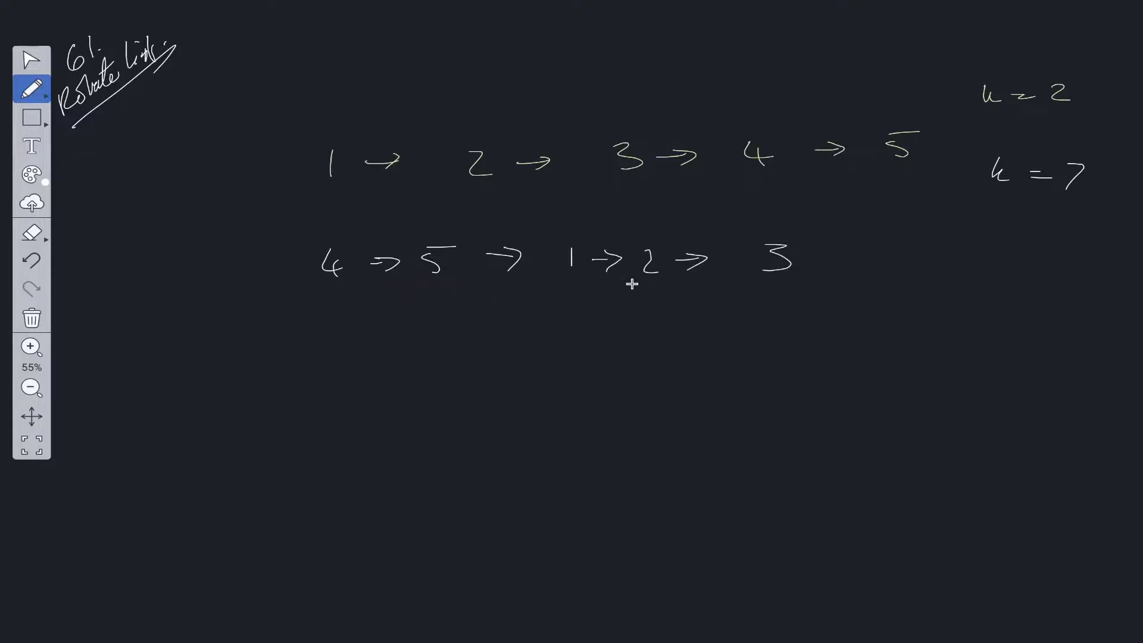
mouse_move(416, 313)
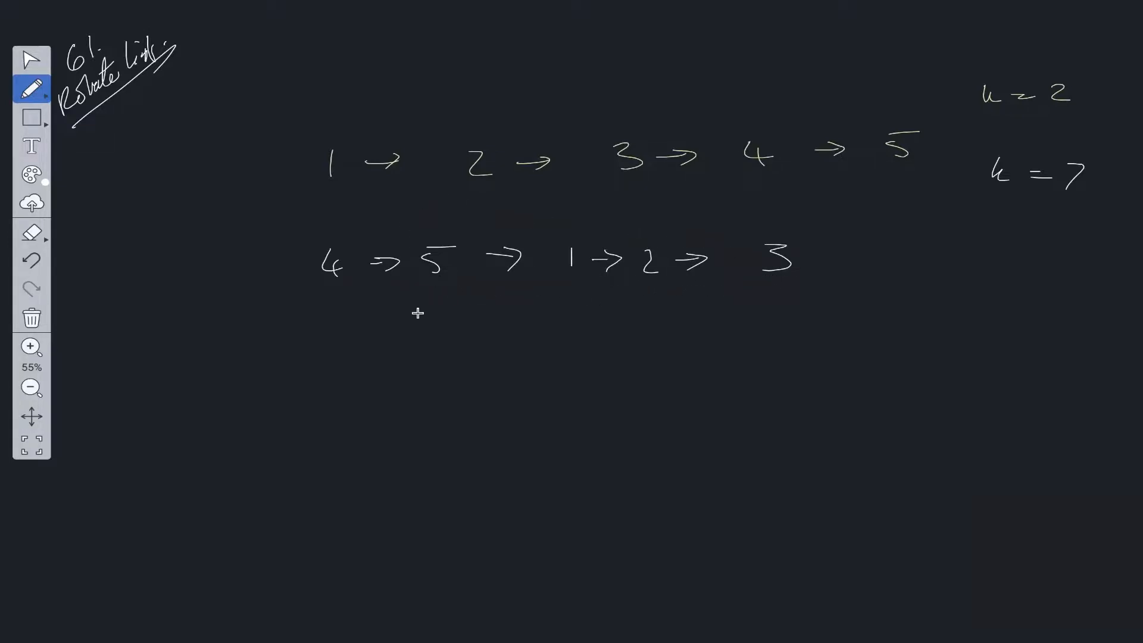
mouse_move(296, 301)
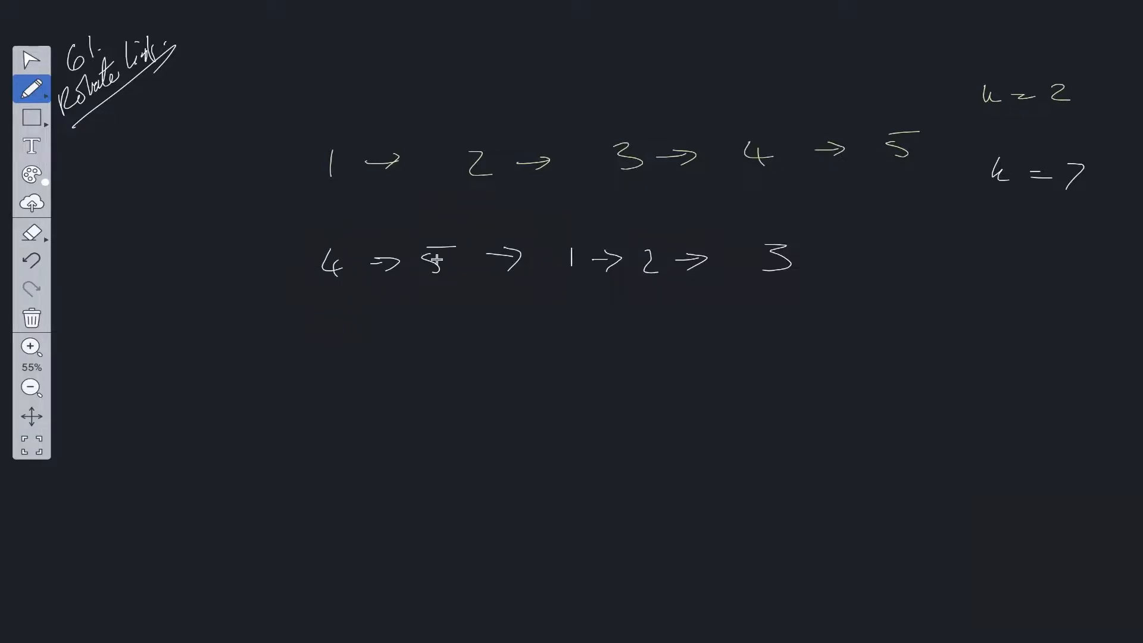
left_click_drag(991, 200, 1079, 201)
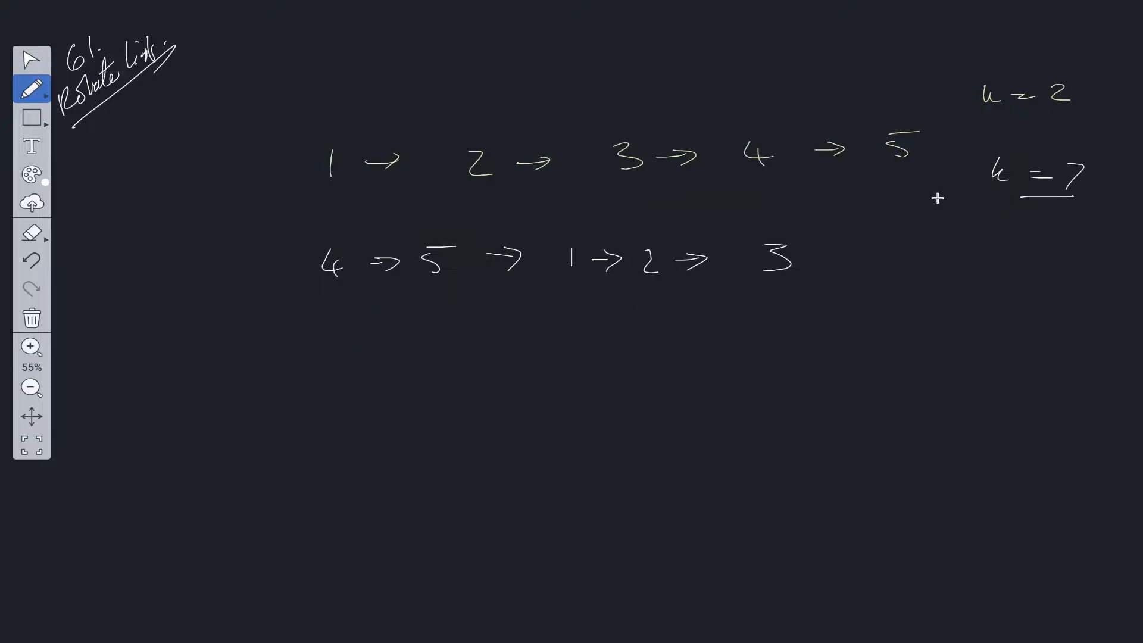
left_click_drag(948, 190, 801, 255)
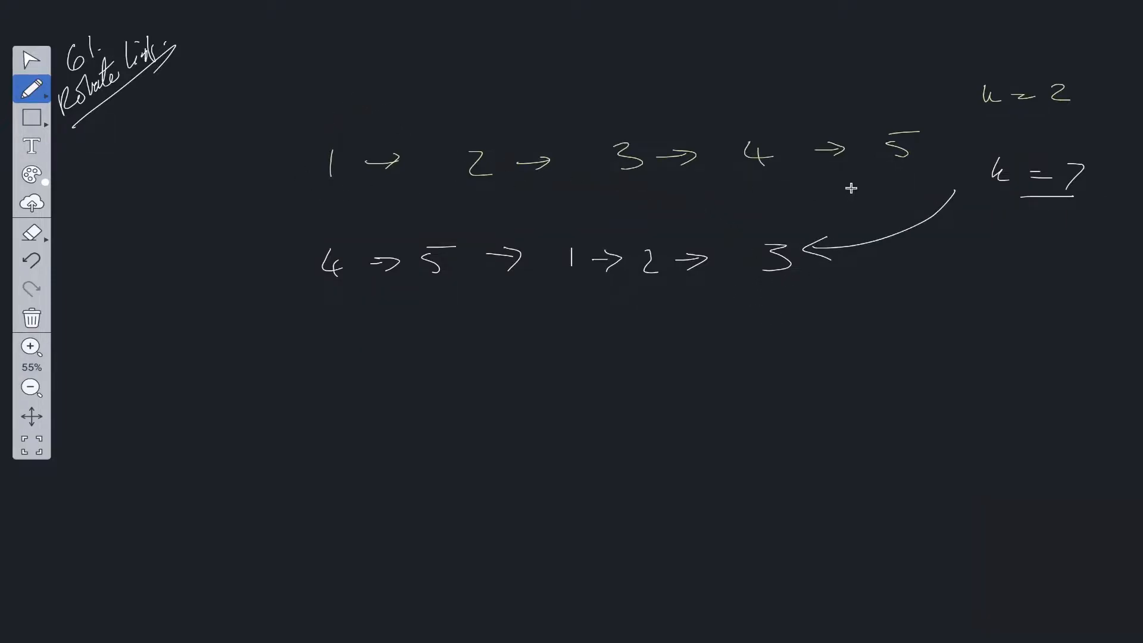
left_click_drag(329, 197, 896, 181)
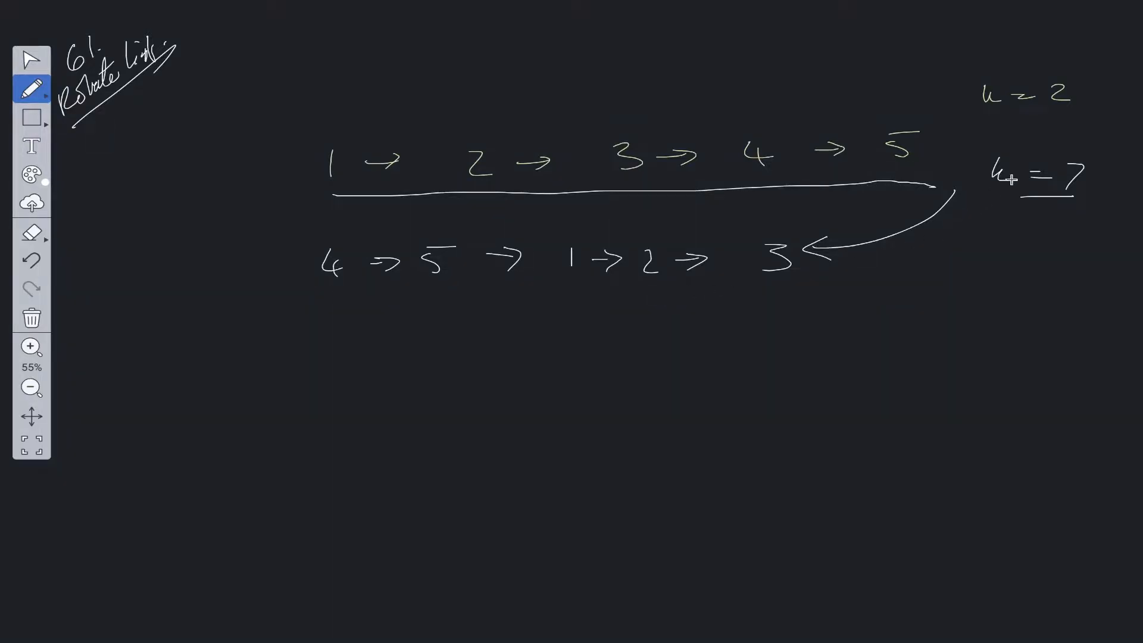
left_click_drag(970, 248, 991, 292)
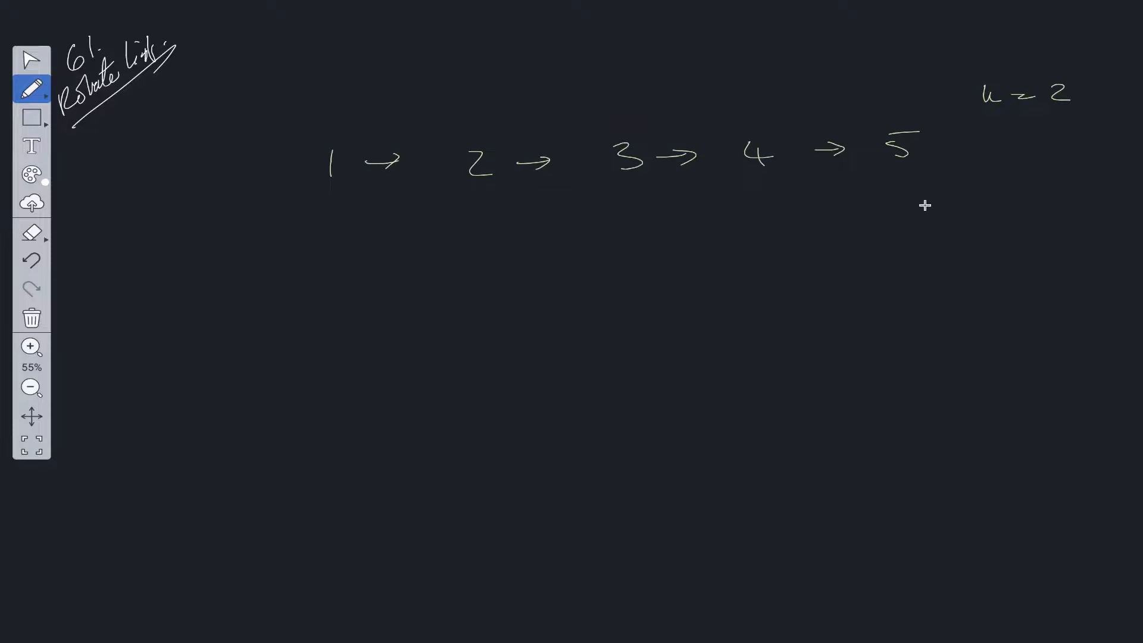
mouse_move(313, 110)
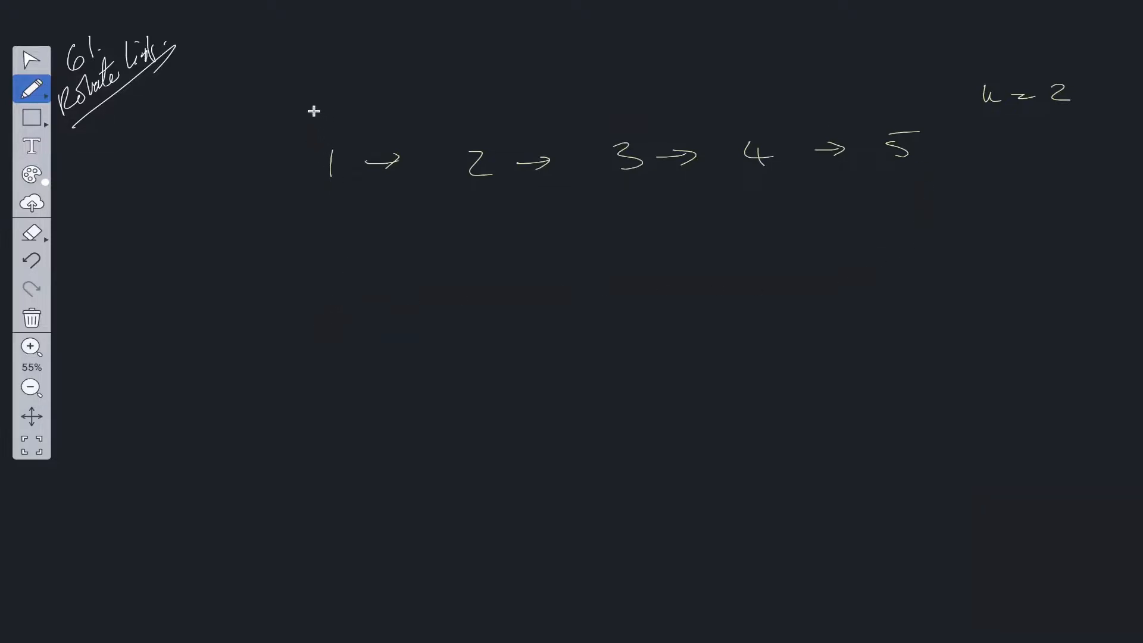
Label node 1 as head and node 5 as tail, then relabel 3 as tail and 4 as head
left_click_drag(313, 116, 368, 117)
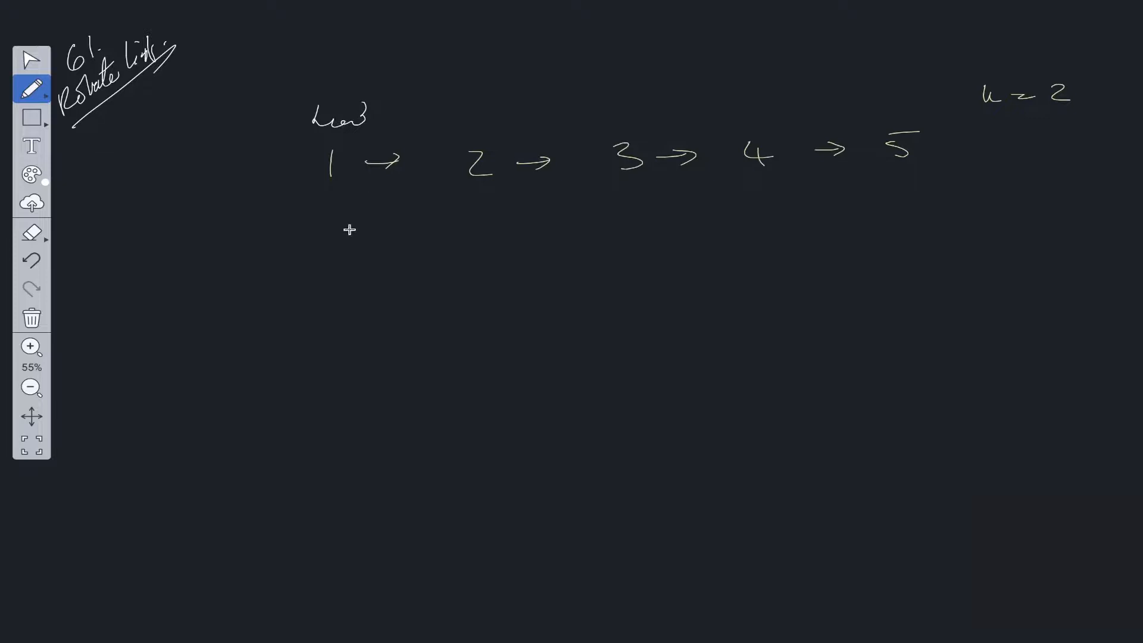
mouse_move(353, 232)
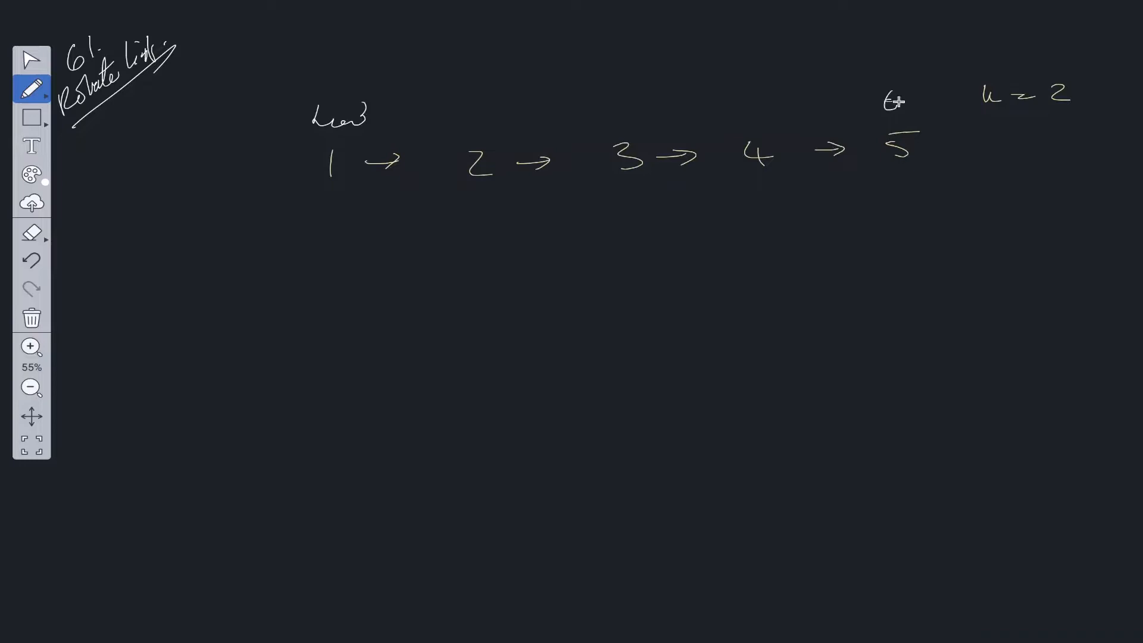
left_click_drag(882, 102, 941, 101)
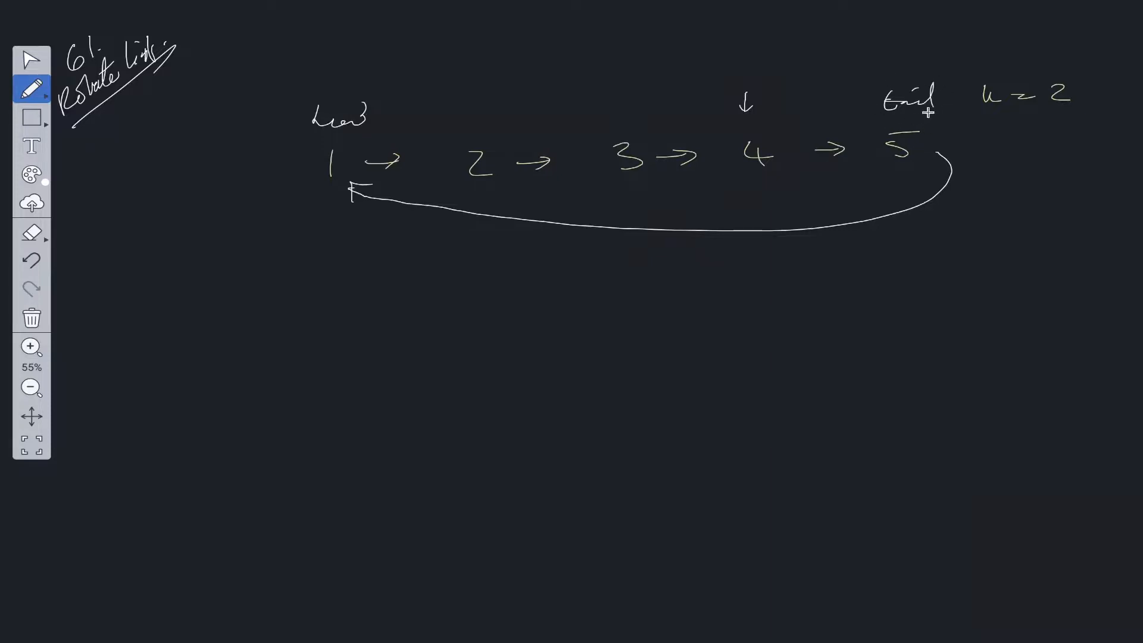
mouse_move(473, 94)
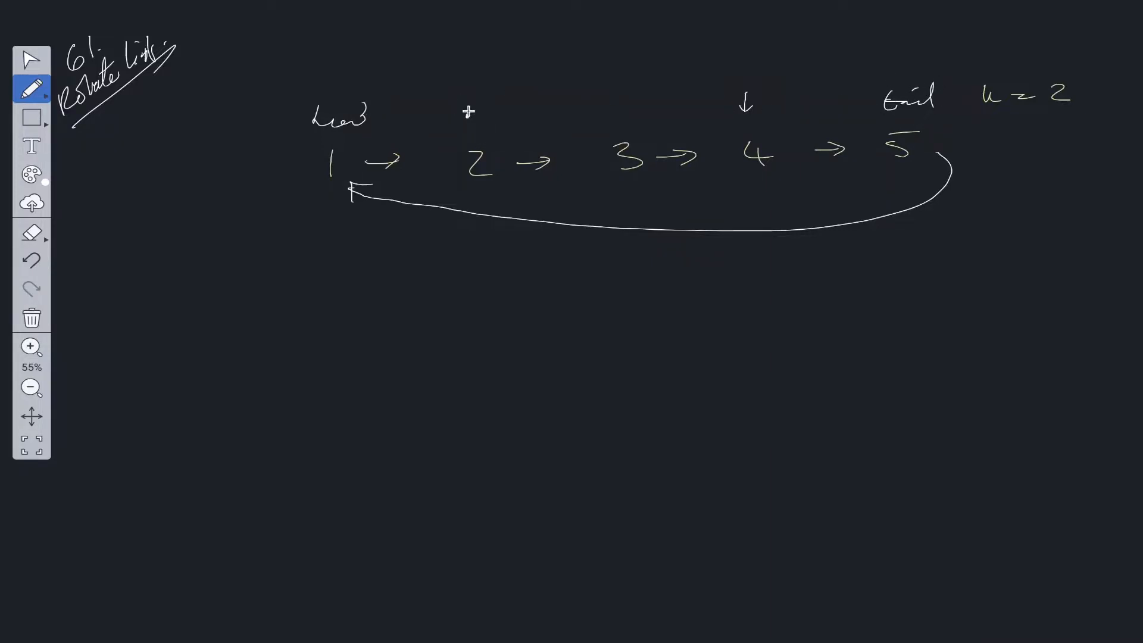
left_click_drag(463, 110, 503, 117)
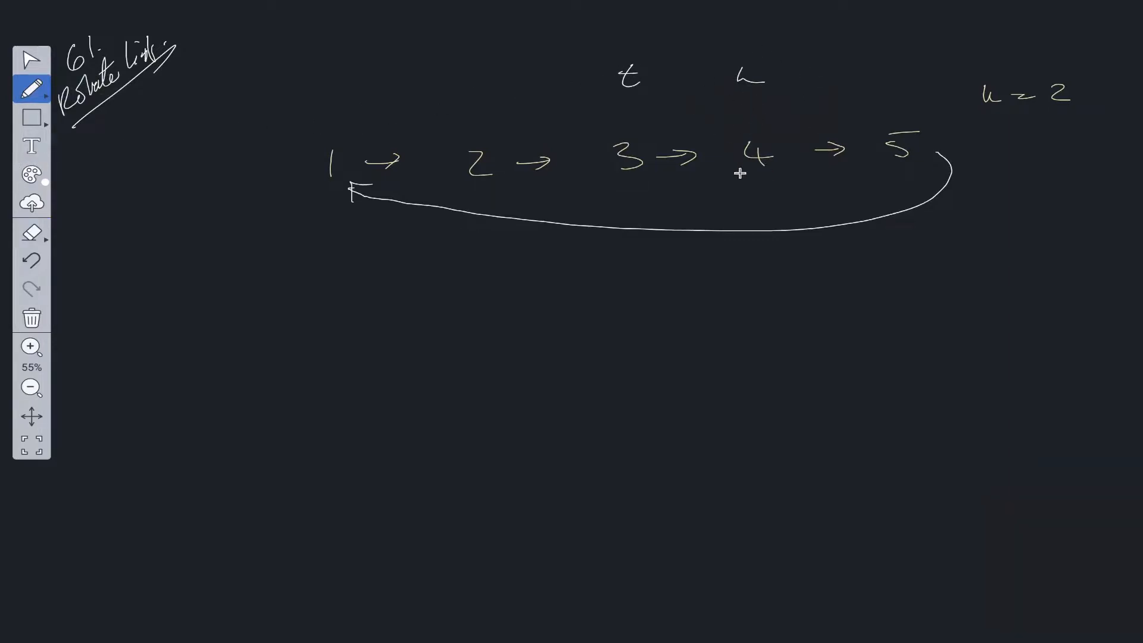
Underline node 4 as the new head and redirect node 3 to N (null)
left_click_drag(744, 178, 772, 179)
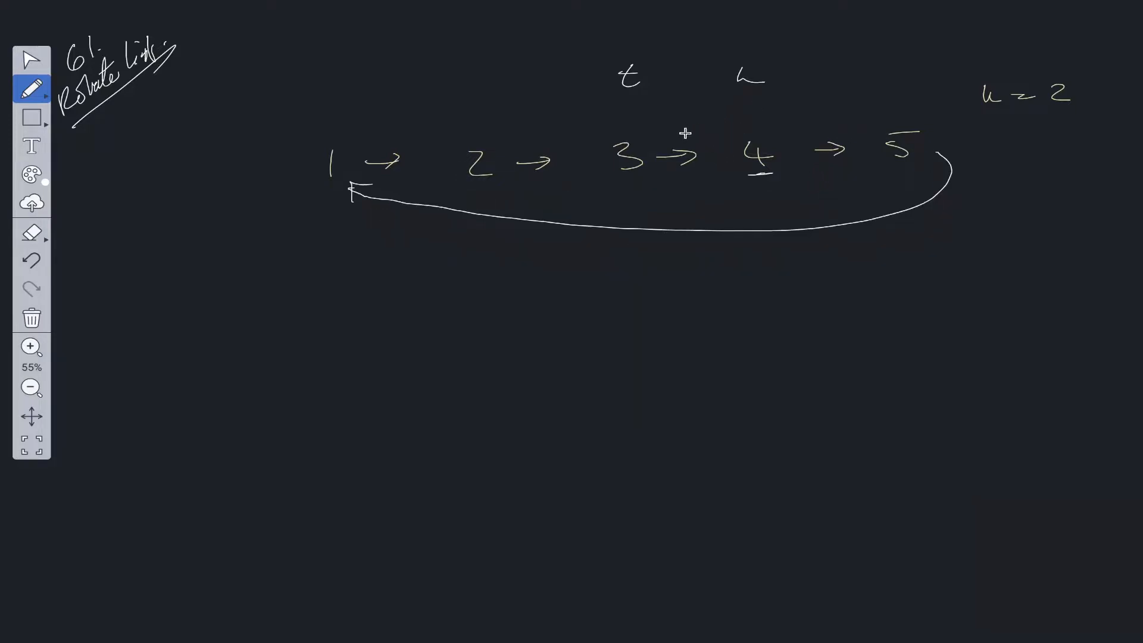
mouse_move(688, 187)
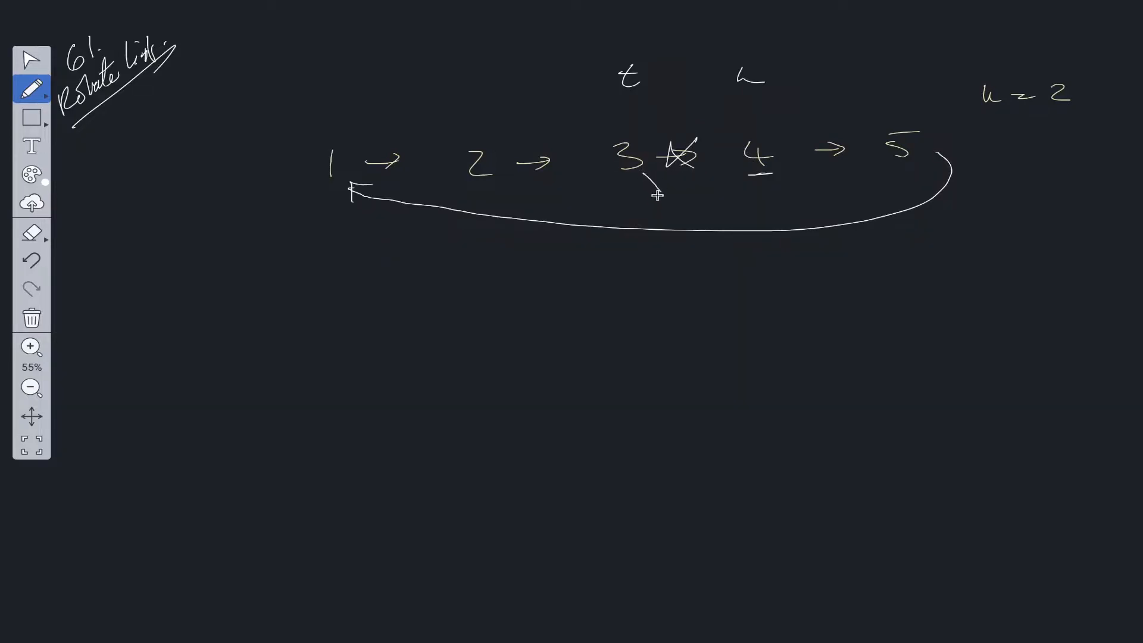
left_click_drag(660, 197, 704, 186)
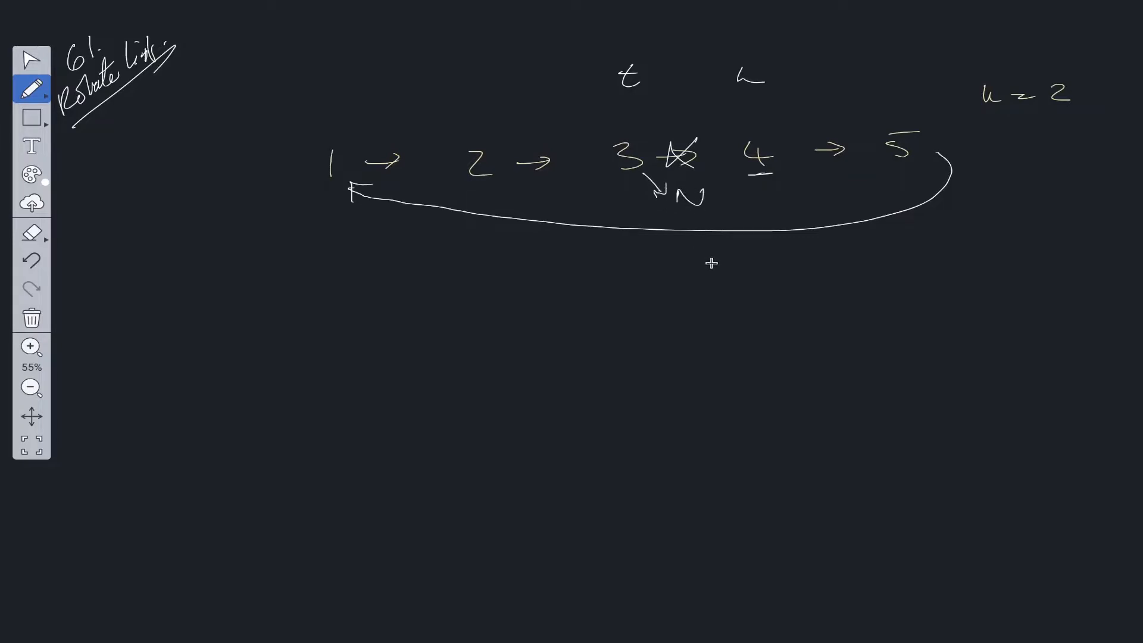
mouse_move(748, 110)
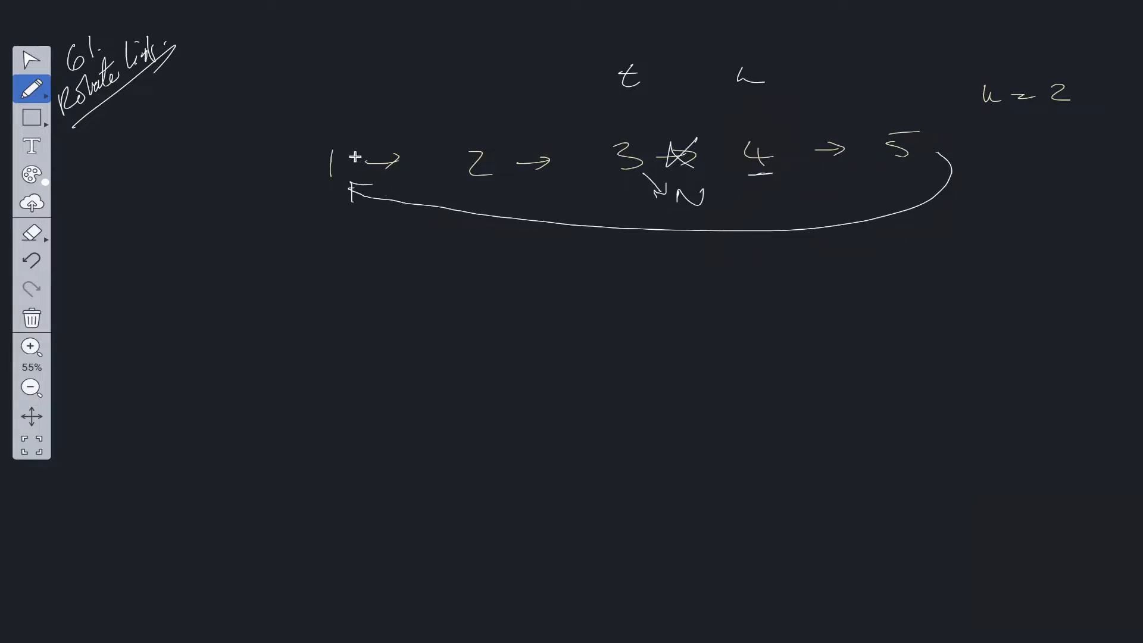
mouse_move(481, 167)
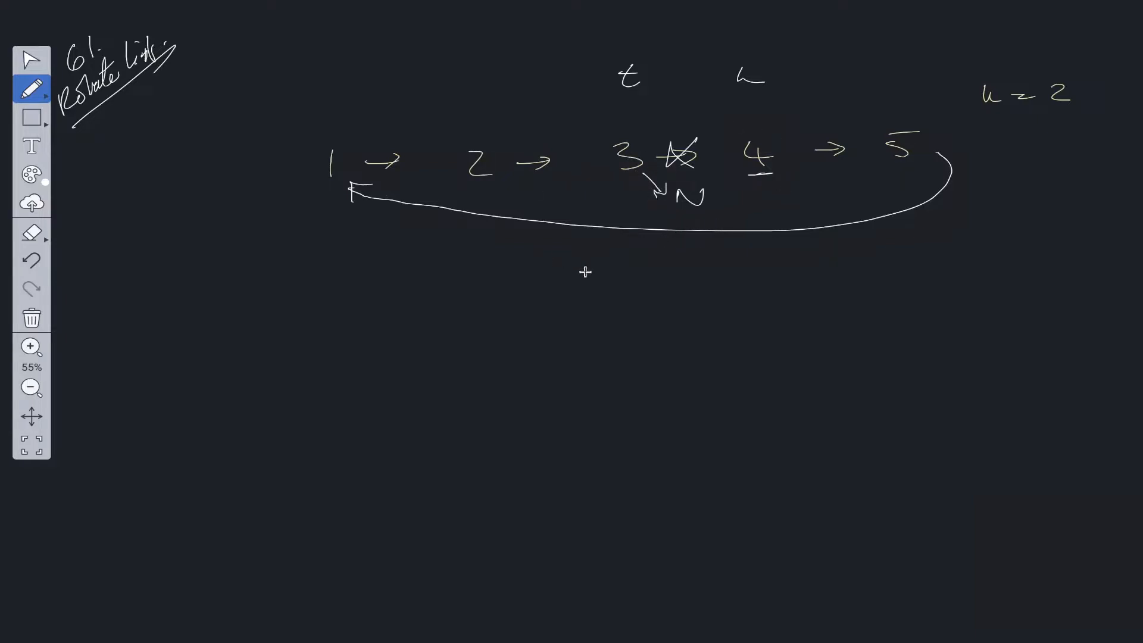
mouse_move(863, 202)
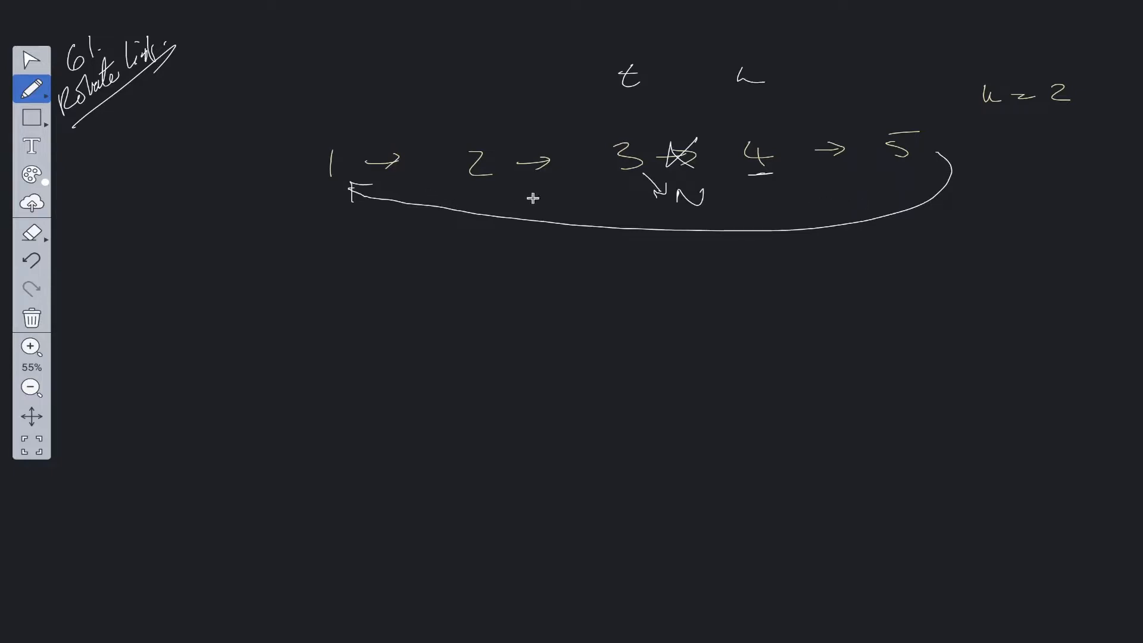
mouse_move(607, 203)
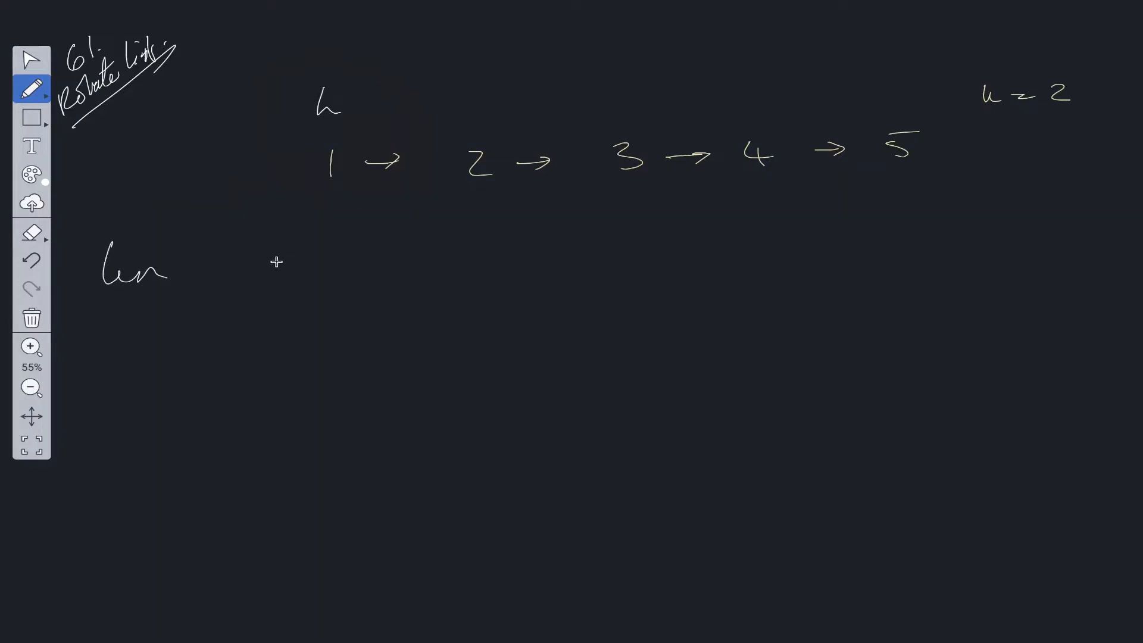
Underline node 4 and draw an arc looping node 5 back to node 1
left_click_drag(747, 177, 773, 177)
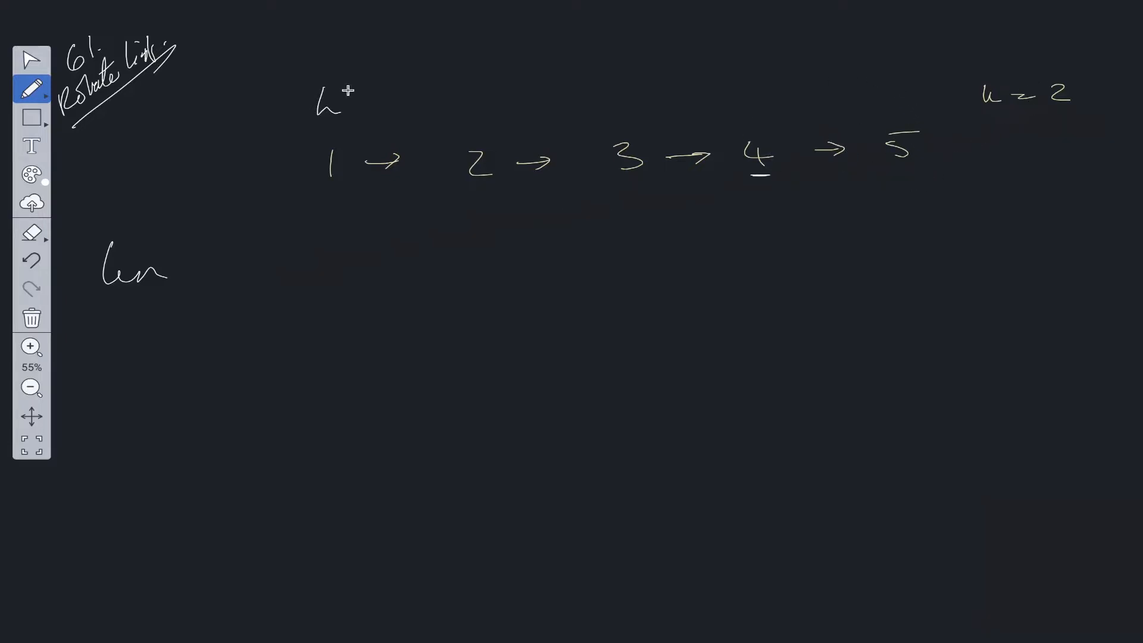
mouse_move(737, 120)
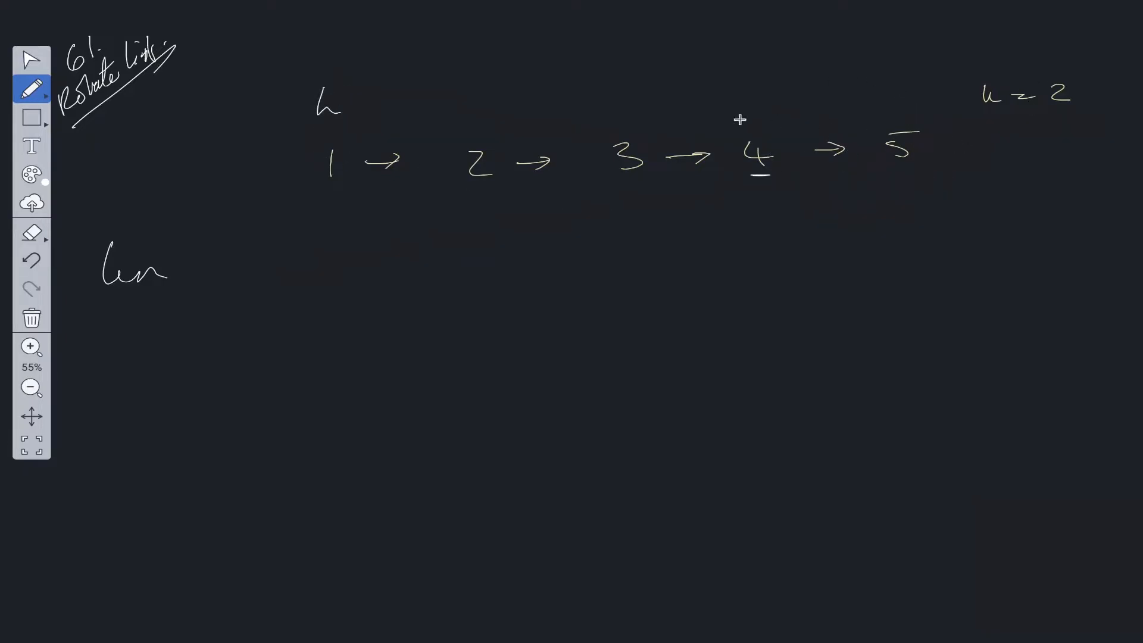
mouse_move(972, 132)
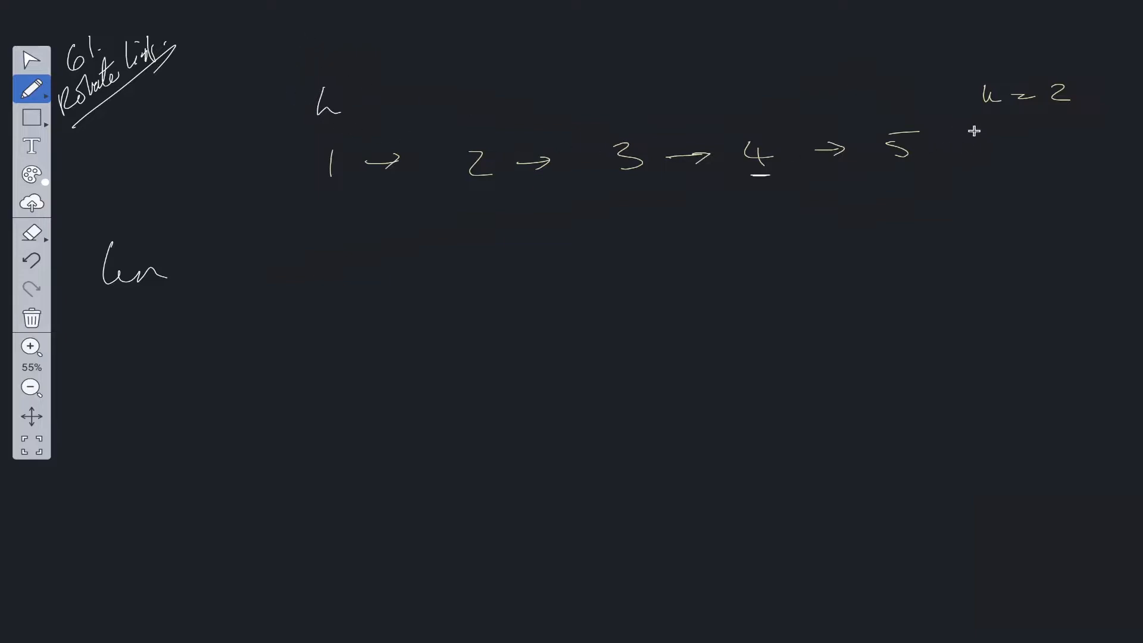
mouse_move(342, 73)
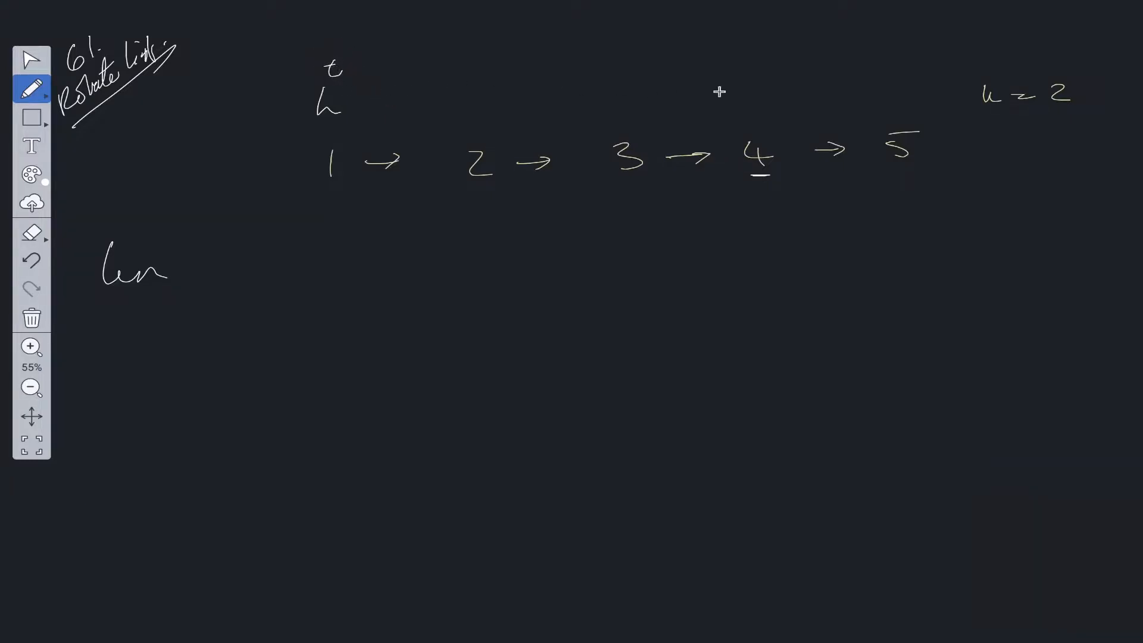
mouse_move(935, 89)
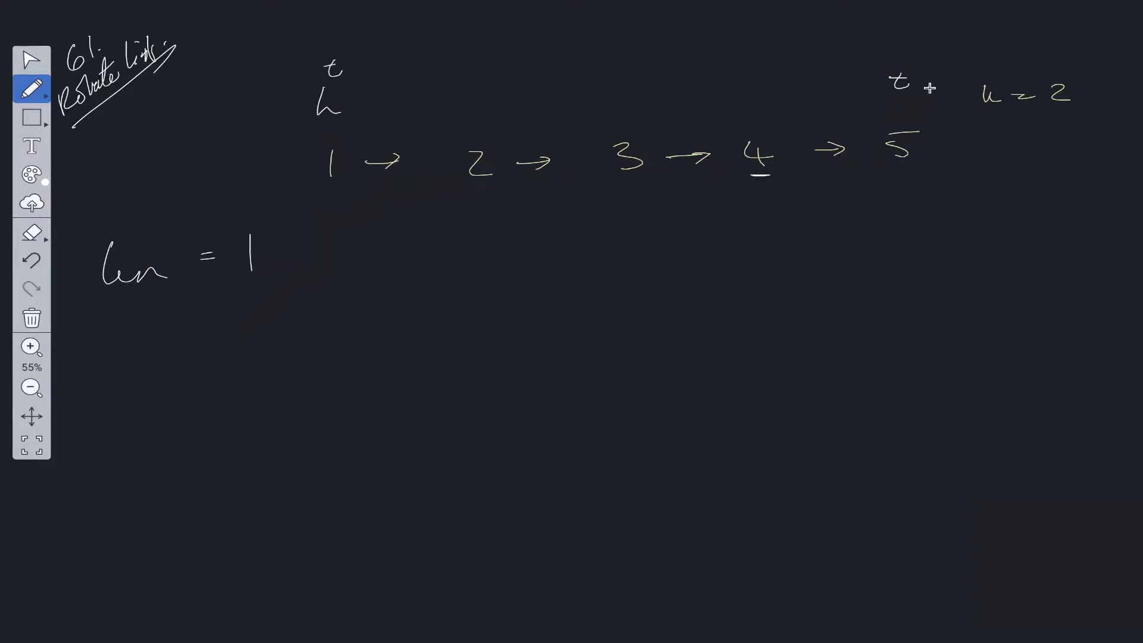
mouse_move(857, 154)
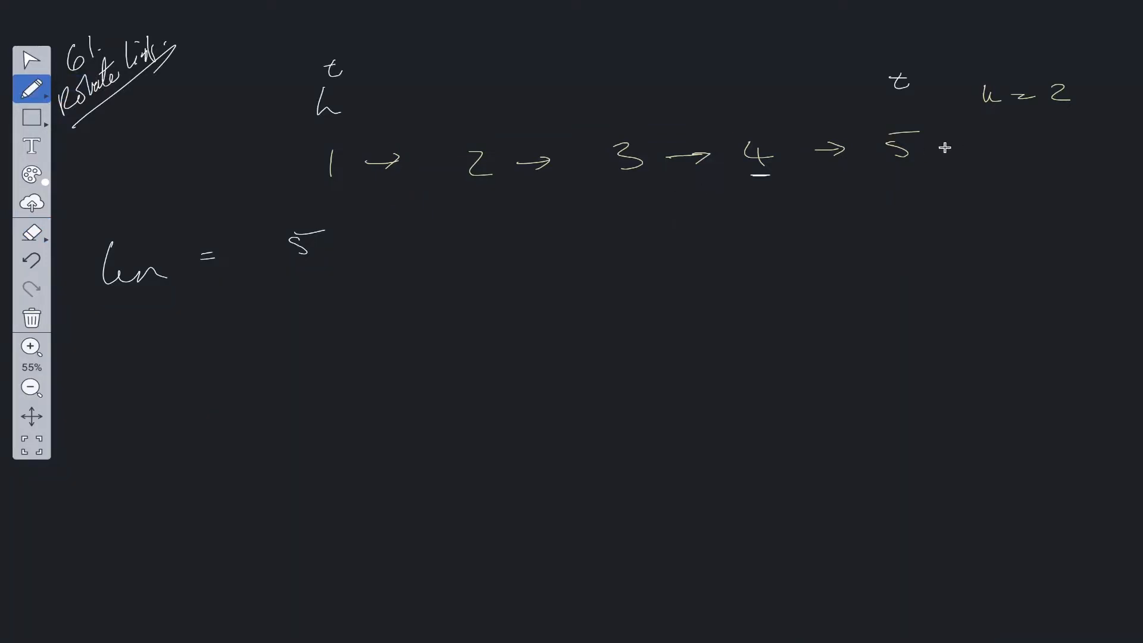
left_click_drag(941, 146, 905, 233)
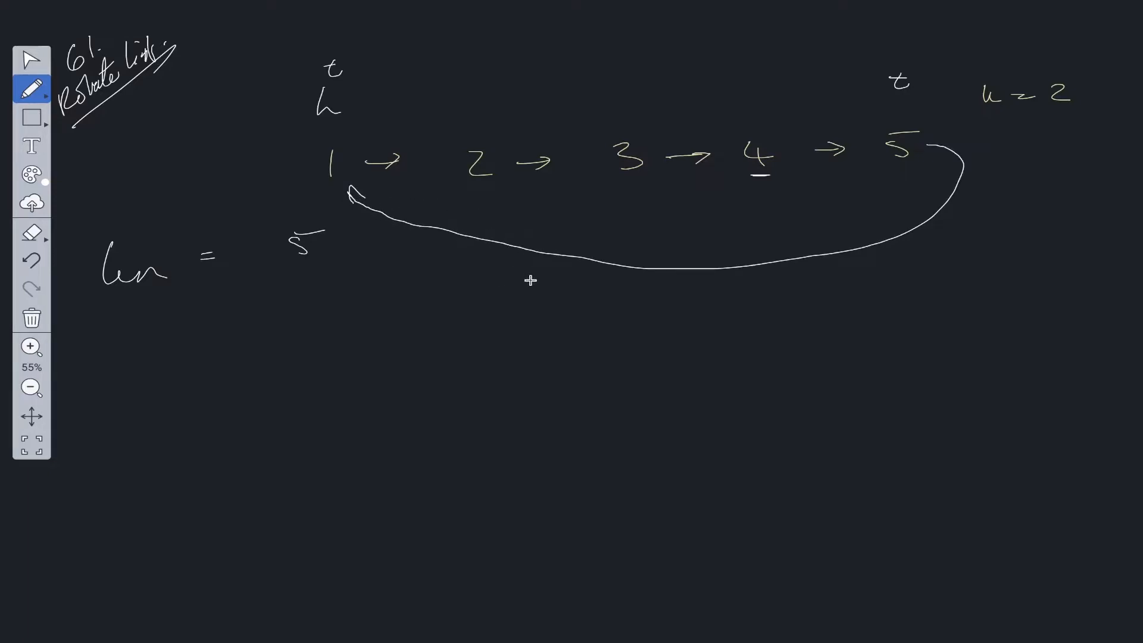
mouse_move(524, 271)
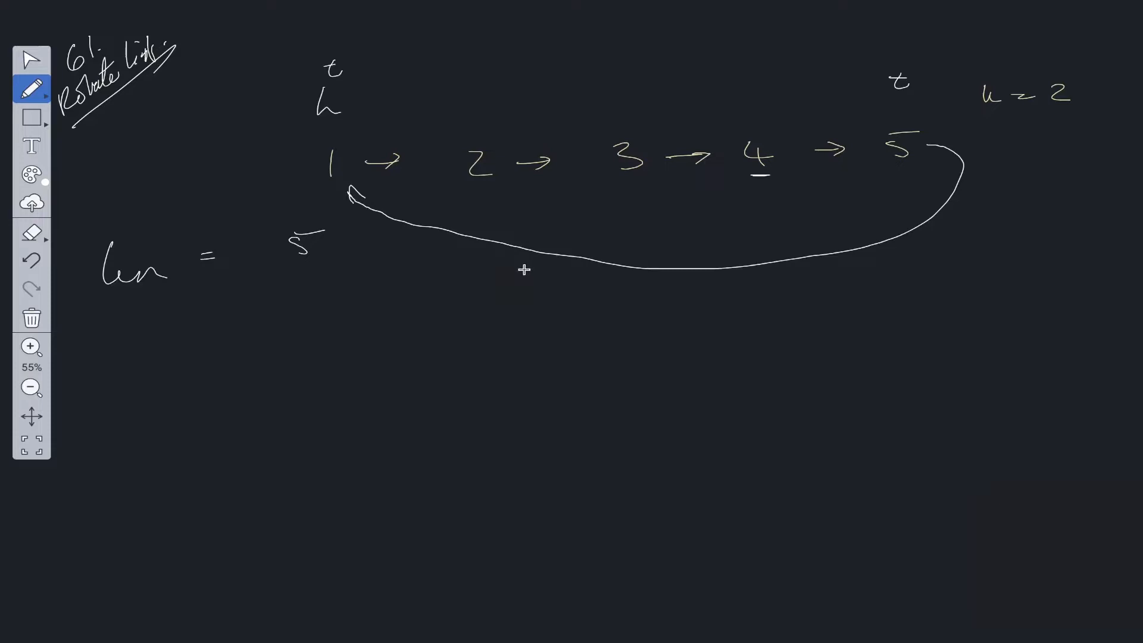
mouse_move(751, 102)
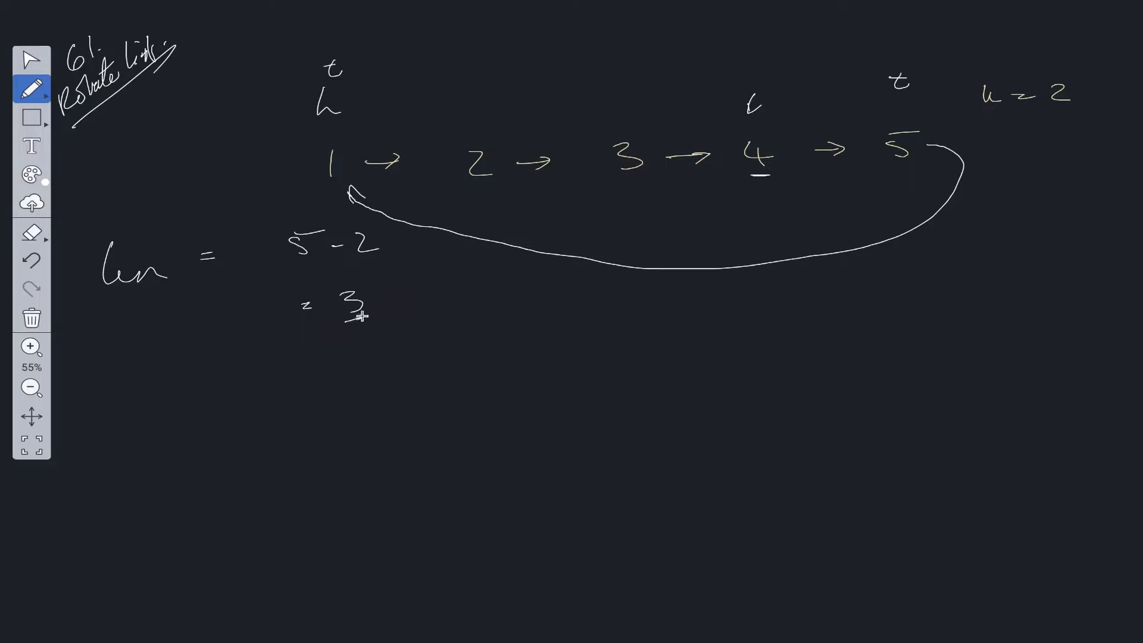
mouse_move(769, 126)
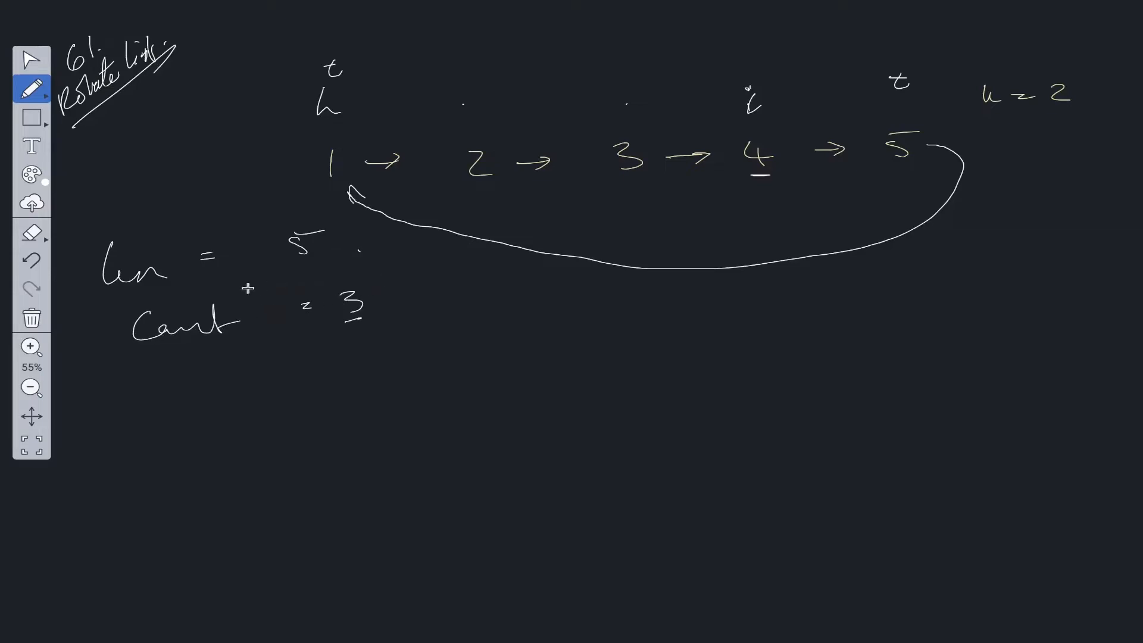
mouse_move(330, 350)
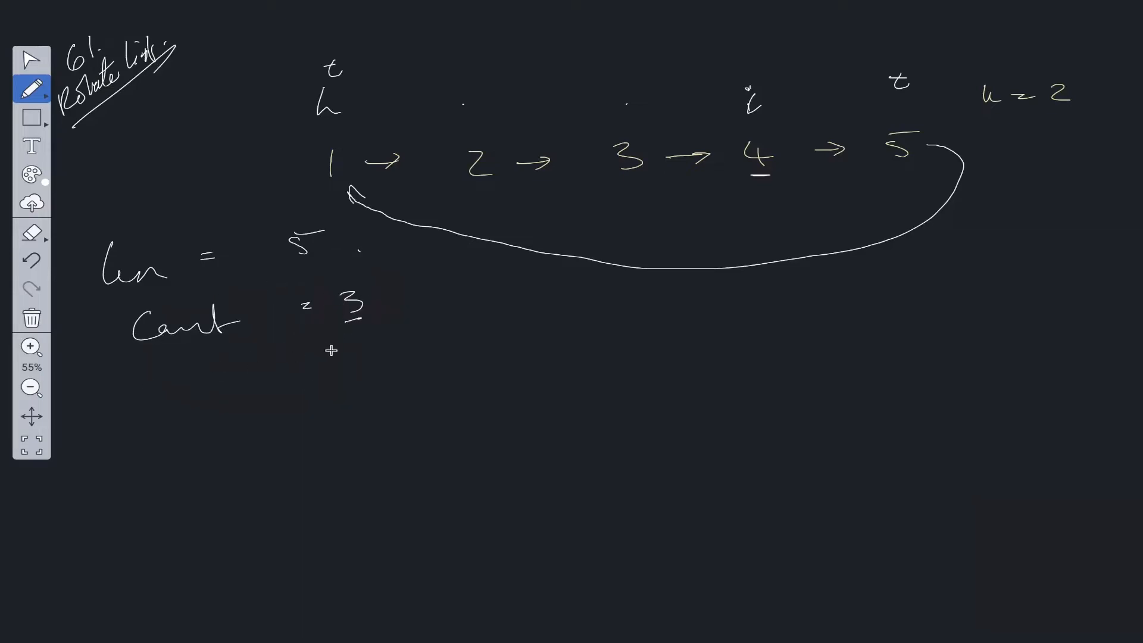
mouse_move(397, 103)
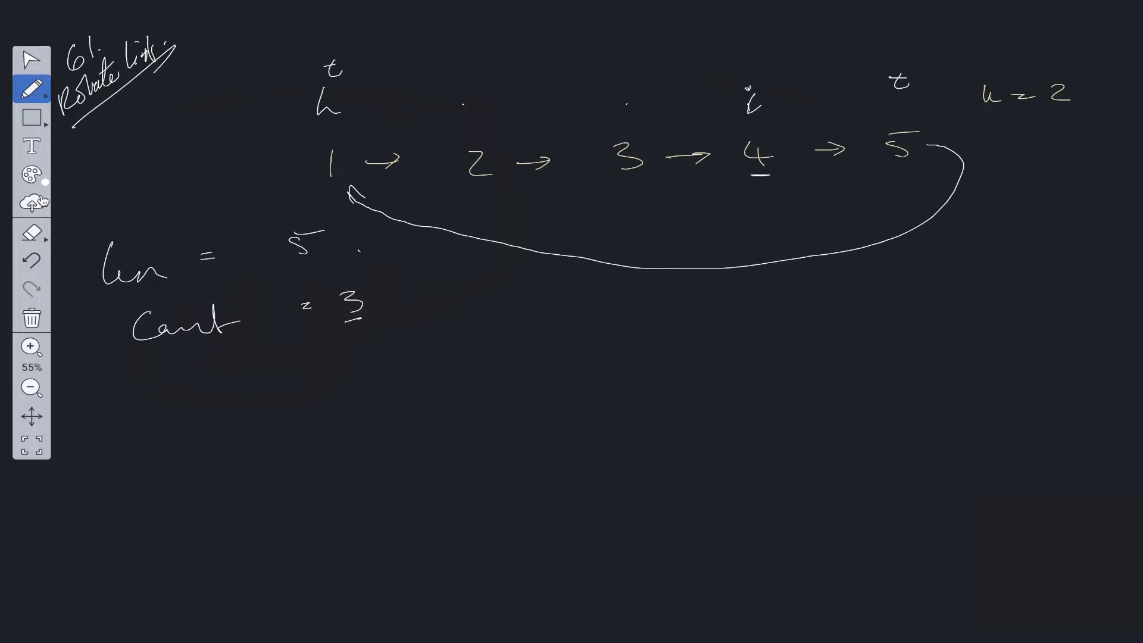
Erase the old pointer marks and redraw node 3's redirected link with an arrowhead
left_click(30, 232)
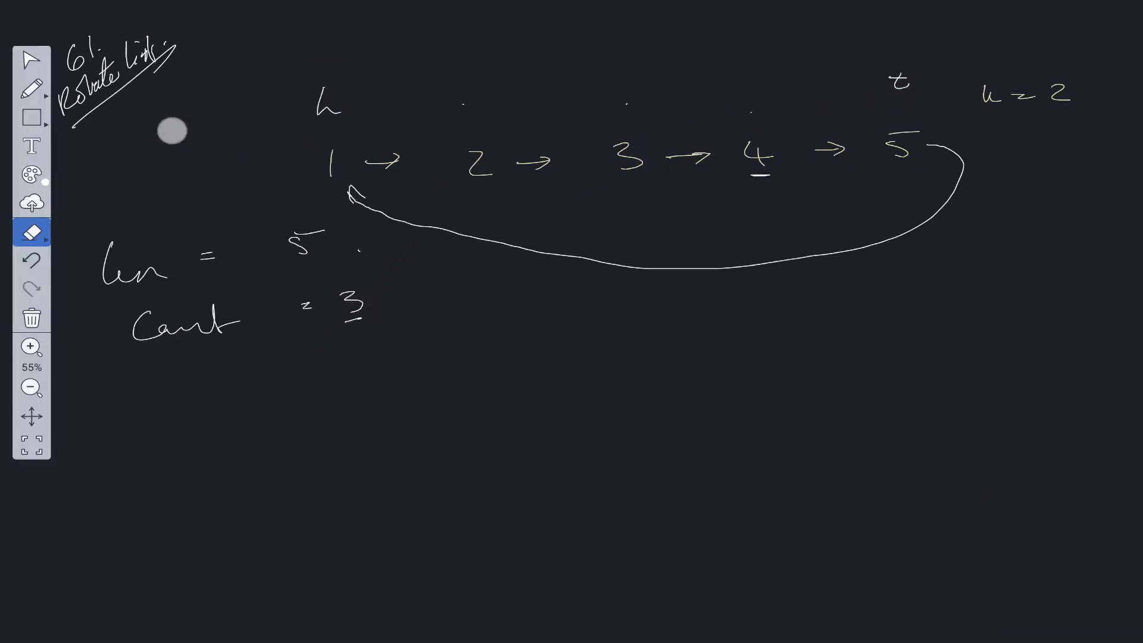
left_click(31, 86)
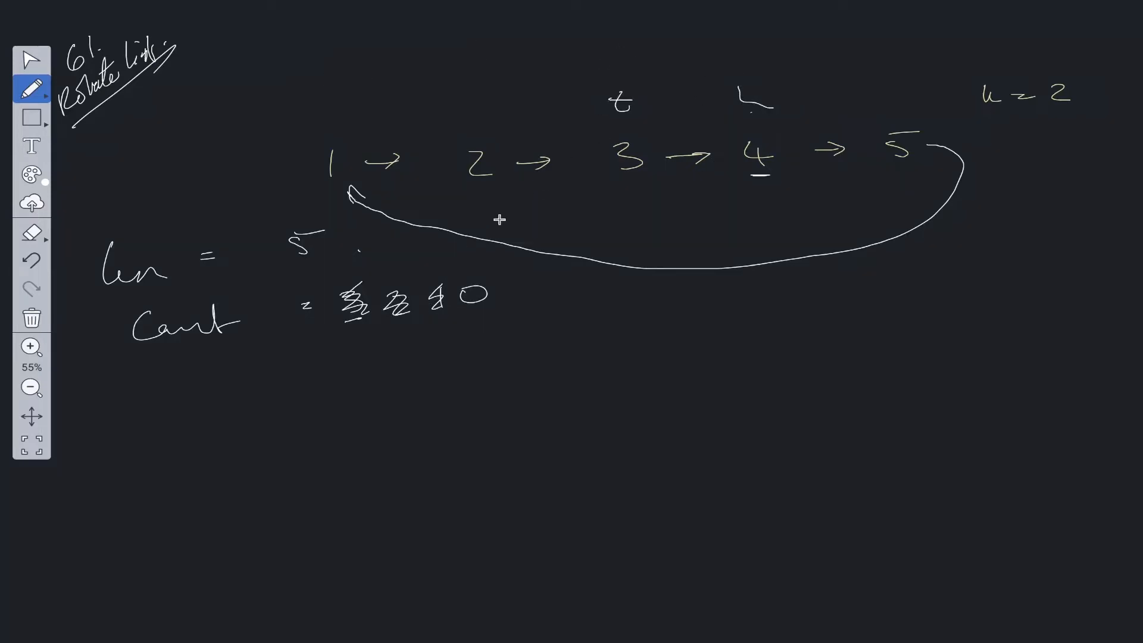
mouse_move(688, 150)
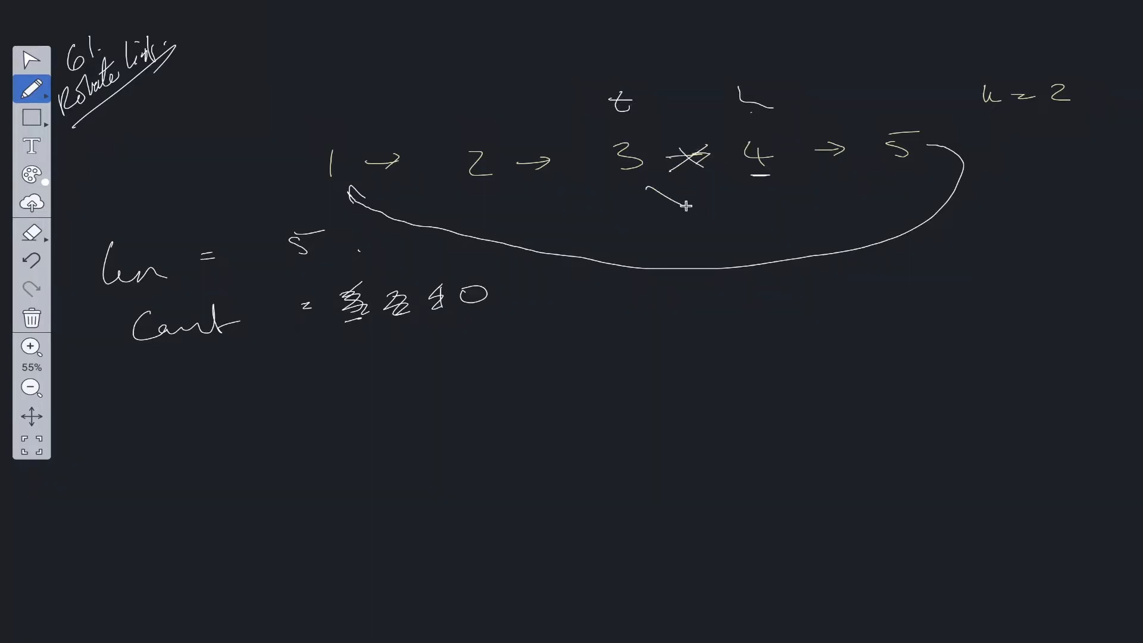
left_click_drag(648, 193, 692, 207)
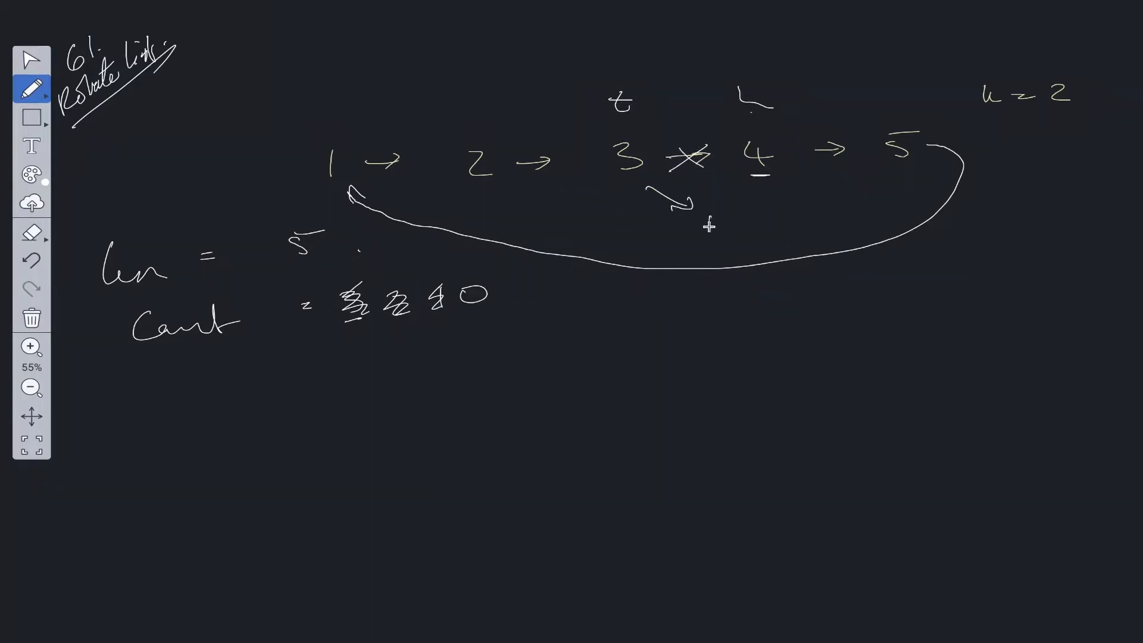
left_click_drag(700, 211, 736, 222)
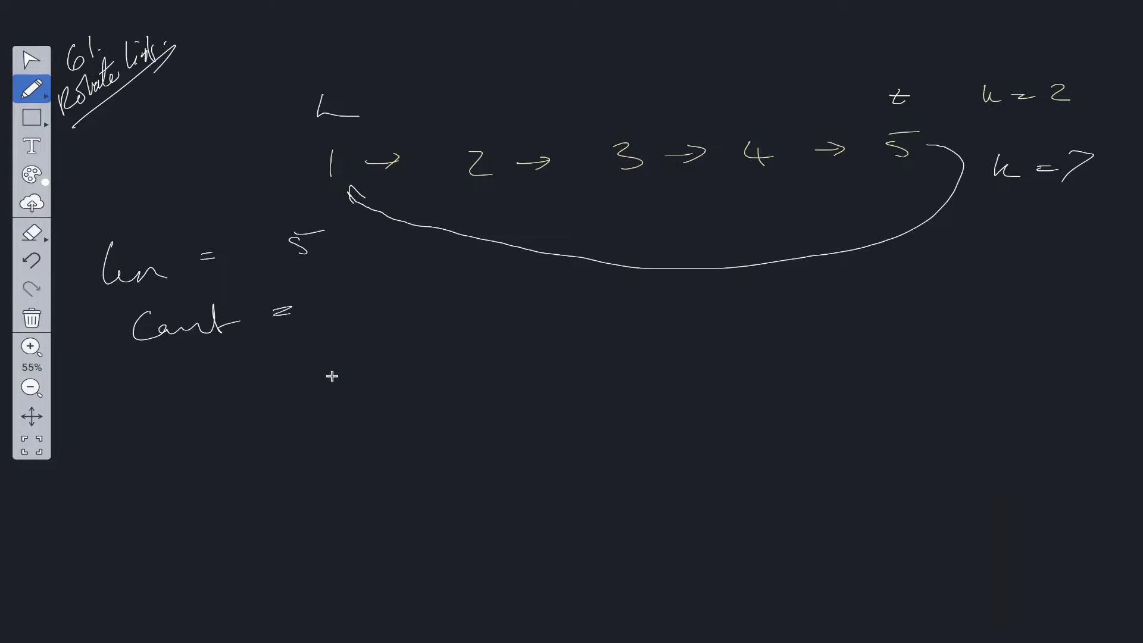
mouse_move(342, 297)
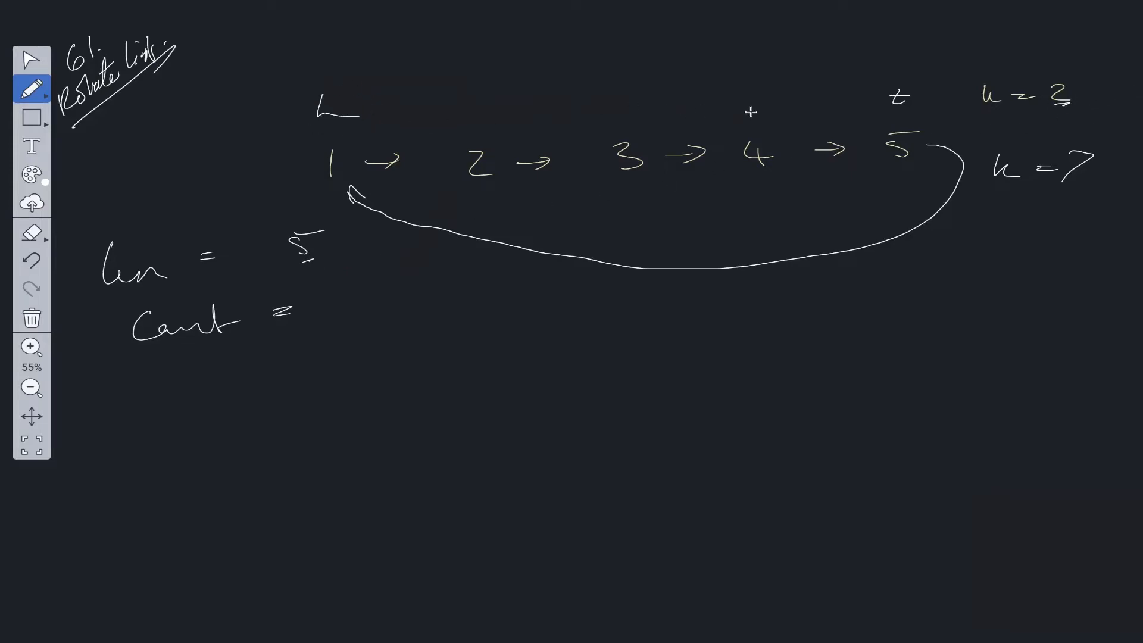
mouse_move(363, 264)
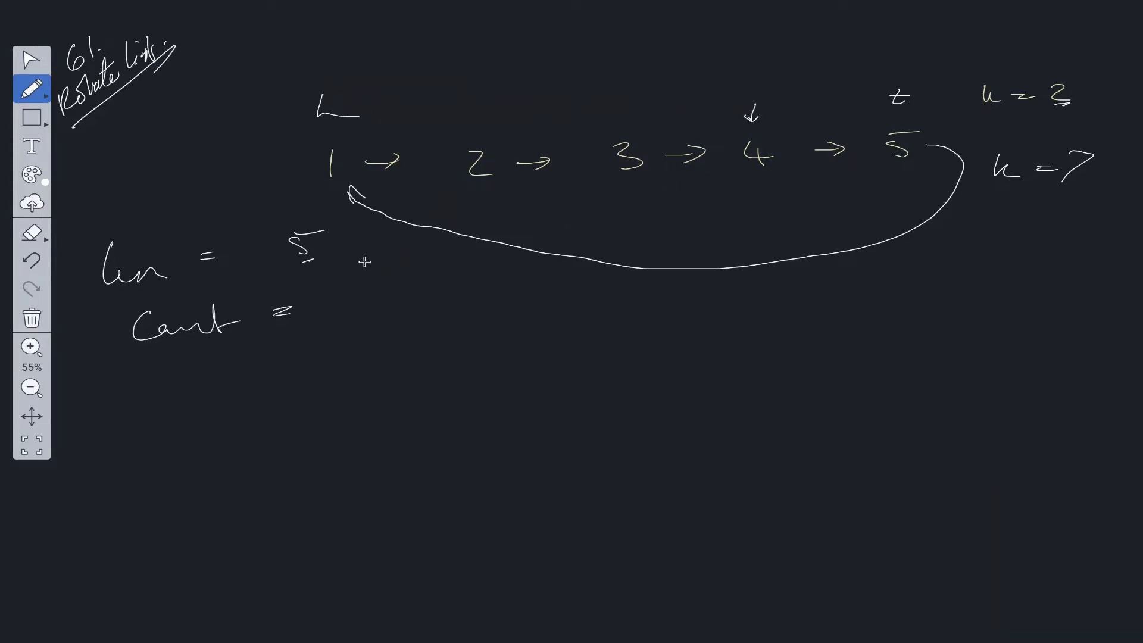
Write count = 5 - (7 % 5) = 3 and time complexity T: O(N)
left_click_drag(335, 299, 445, 292)
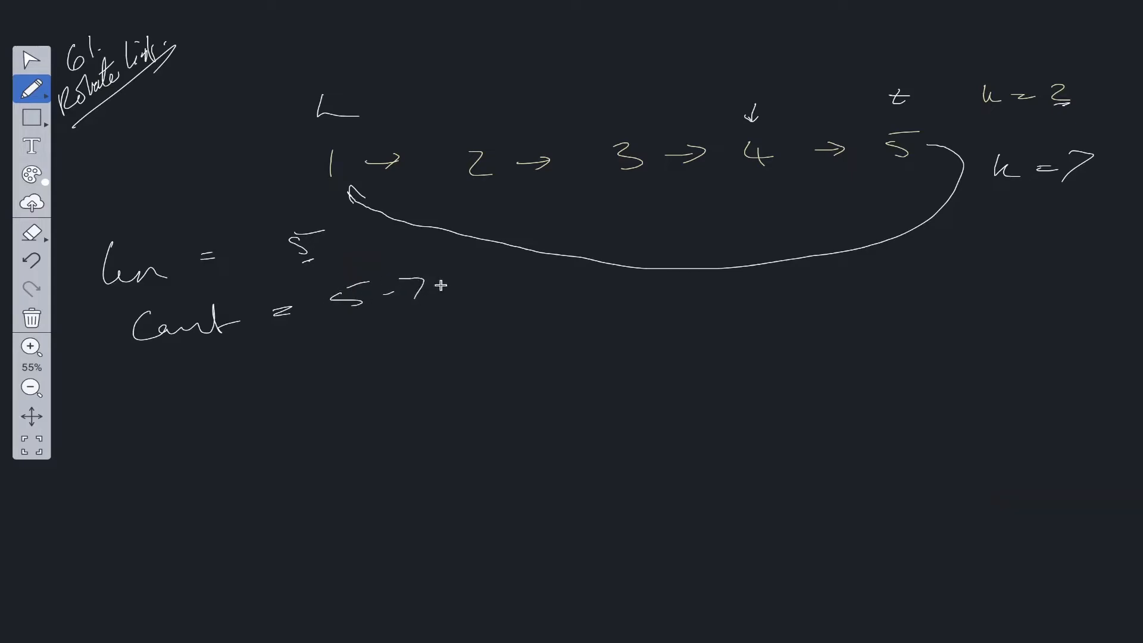
left_click_drag(448, 288, 510, 288)
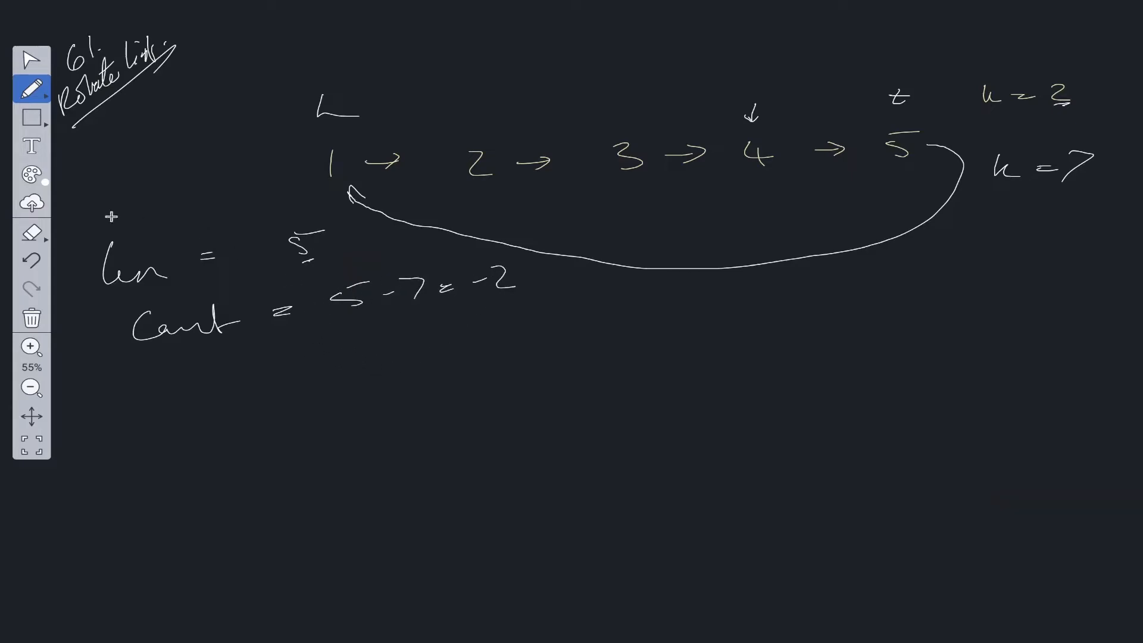
mouse_move(387, 332)
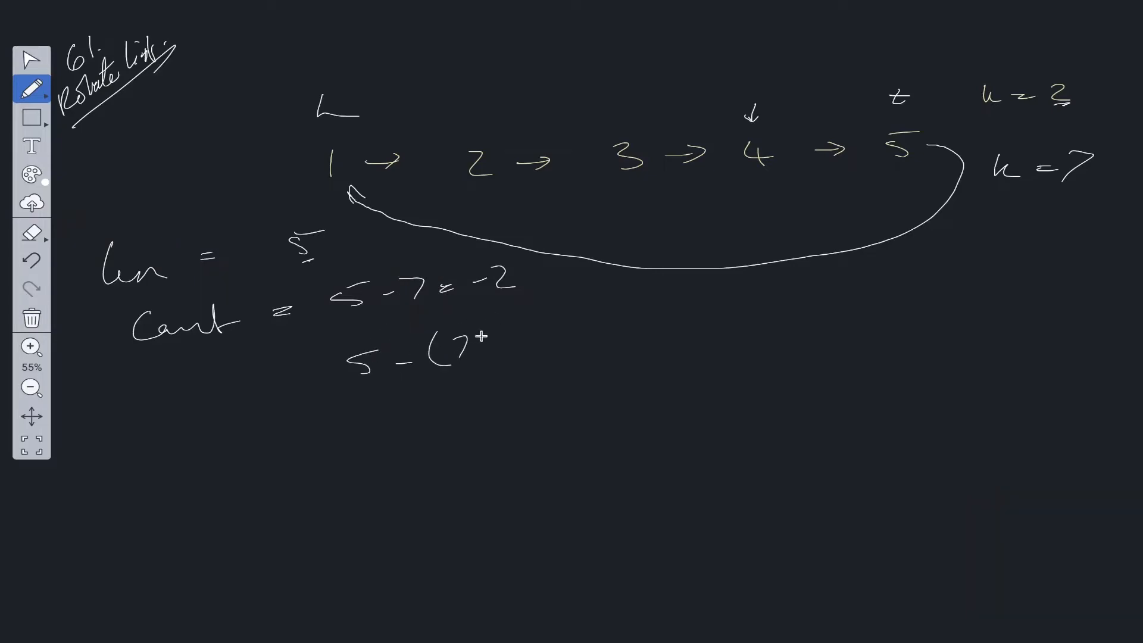
left_click_drag(481, 335, 525, 350)
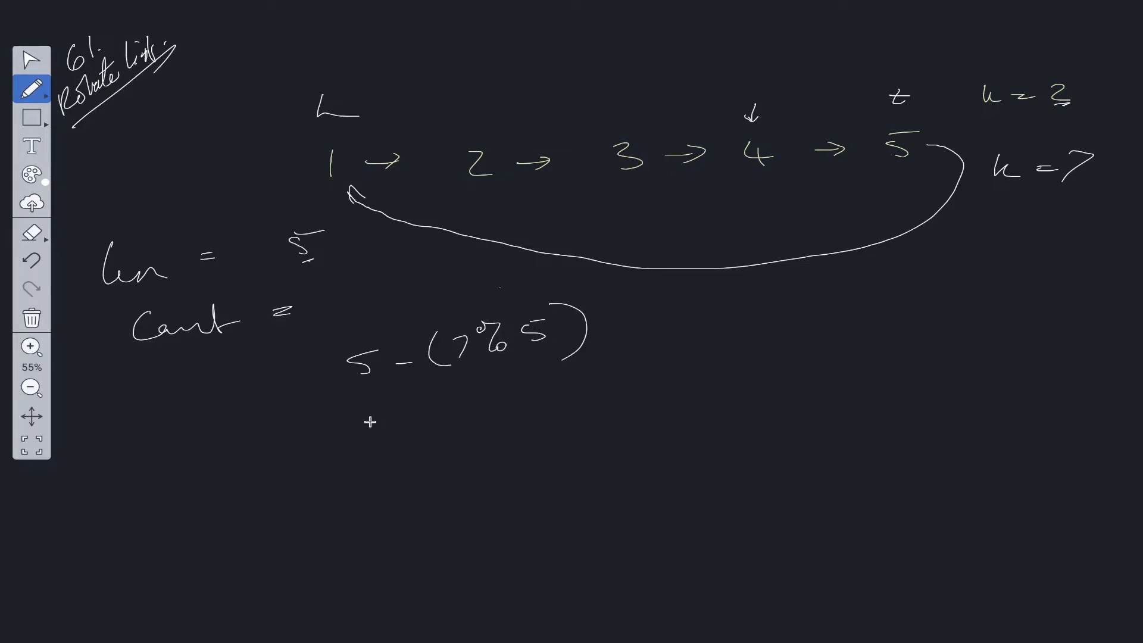
type("= 3")
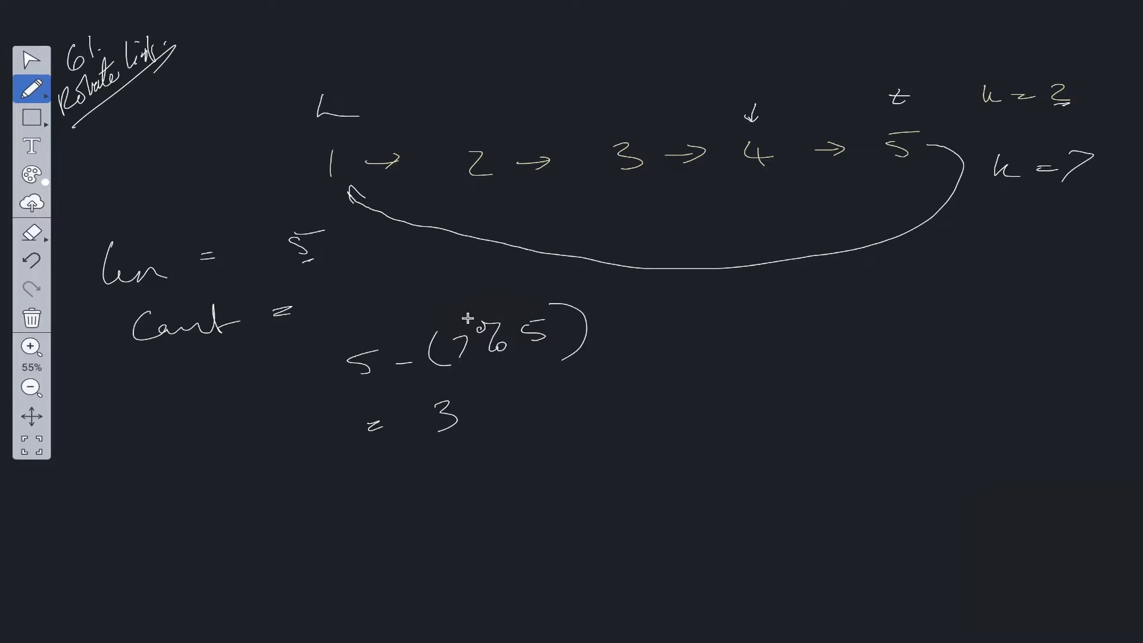
left_click_drag(477, 314, 496, 292)
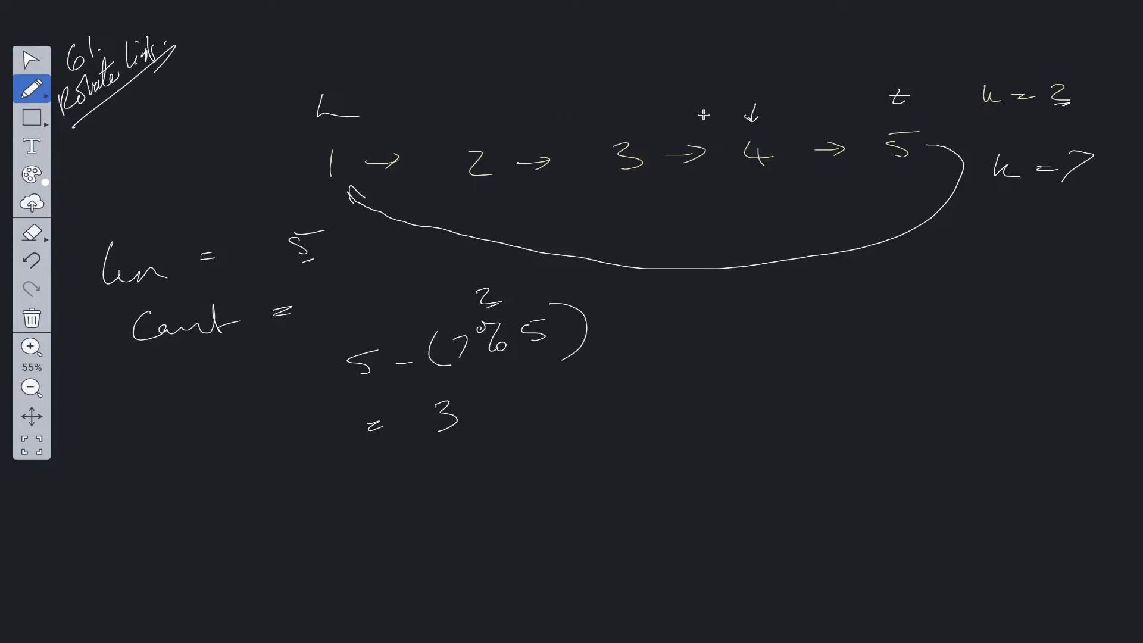
mouse_move(580, 234)
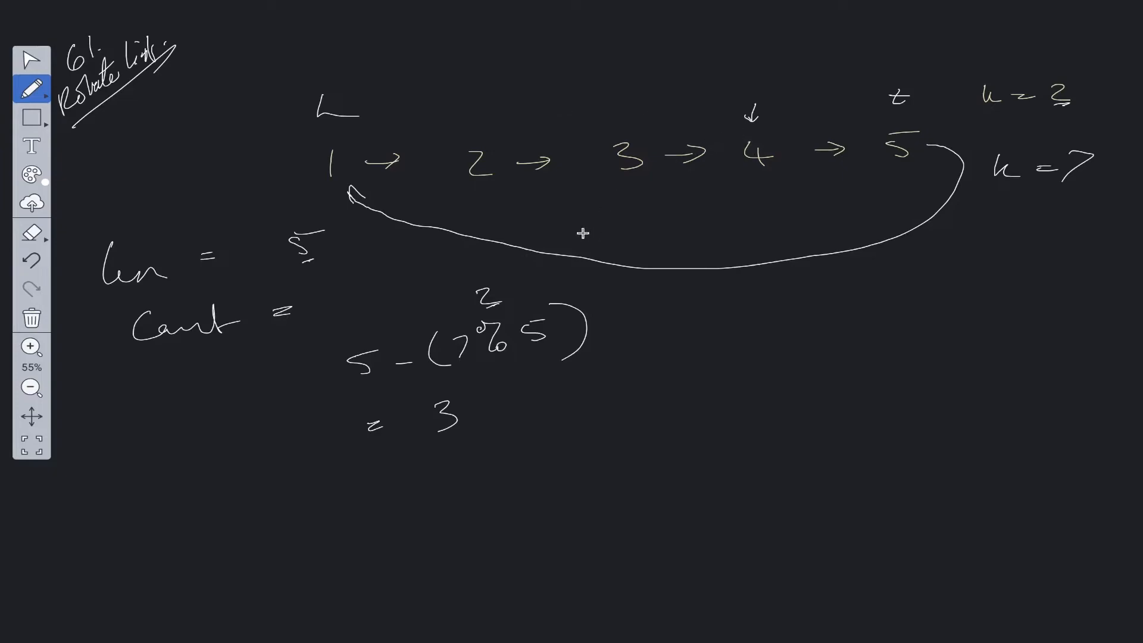
left_click_drag(718, 317, 754, 354)
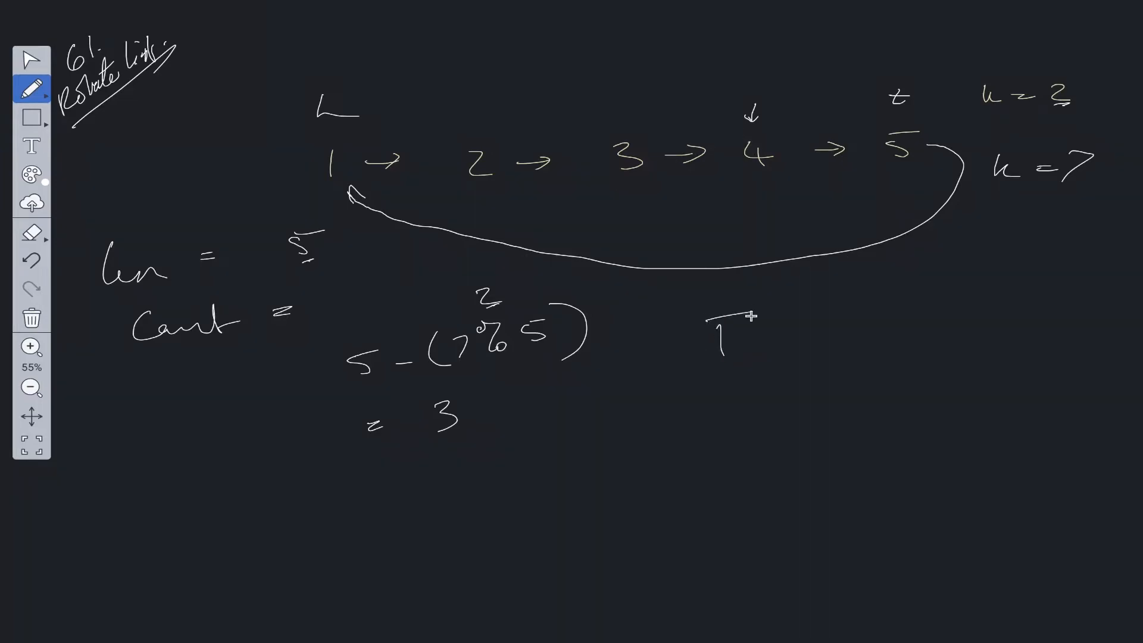
left_click_drag(718, 335, 903, 343)
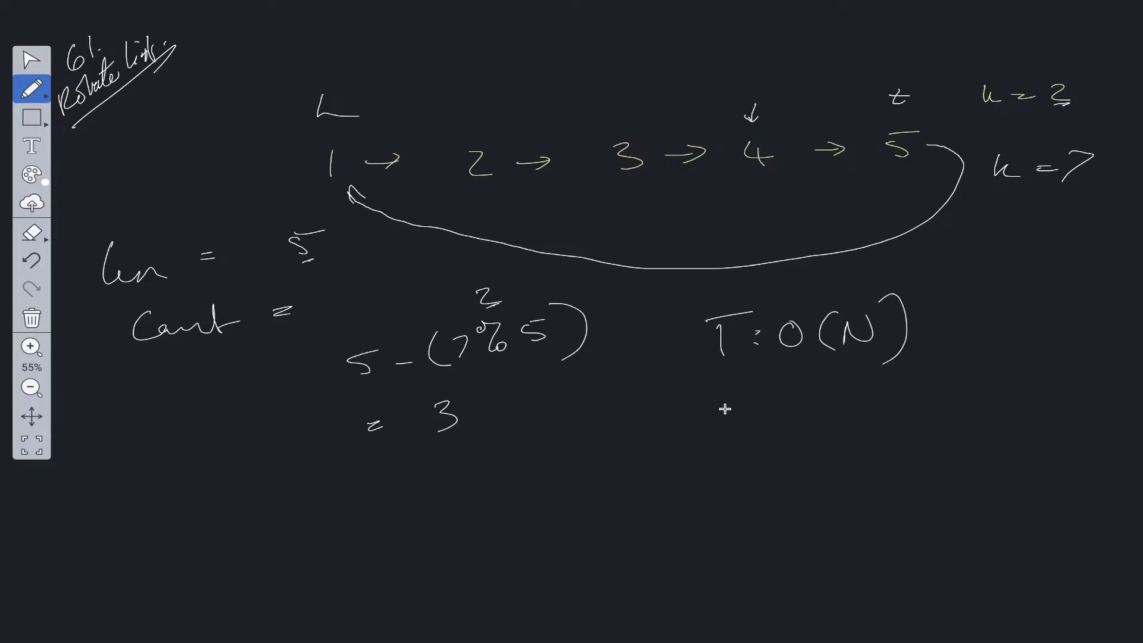
mouse_move(726, 391)
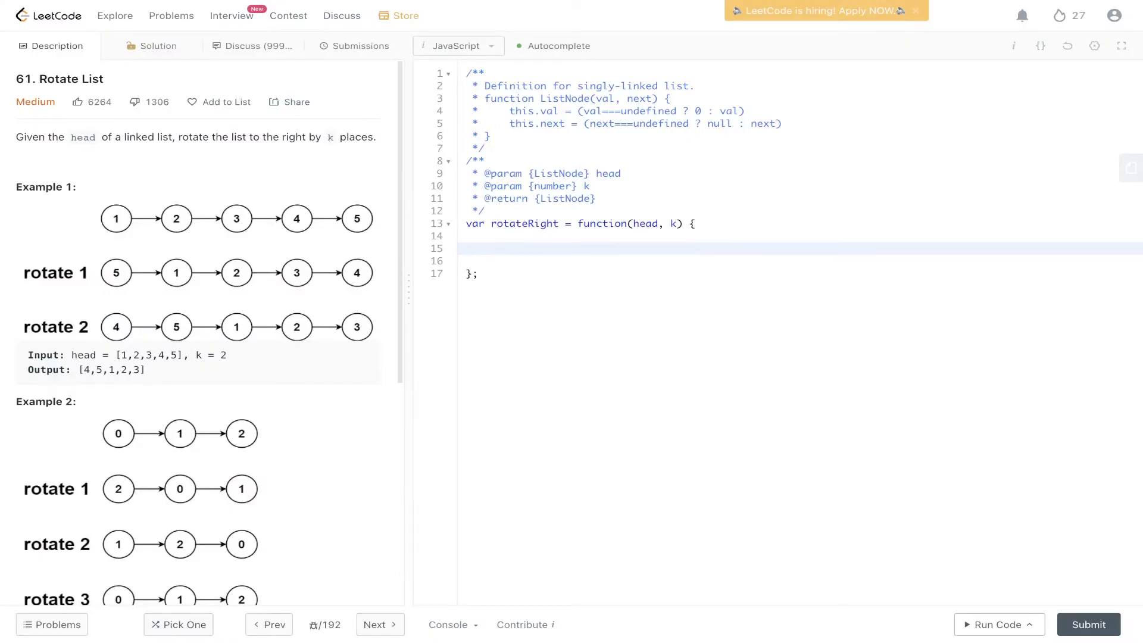
scroll("down", 3)
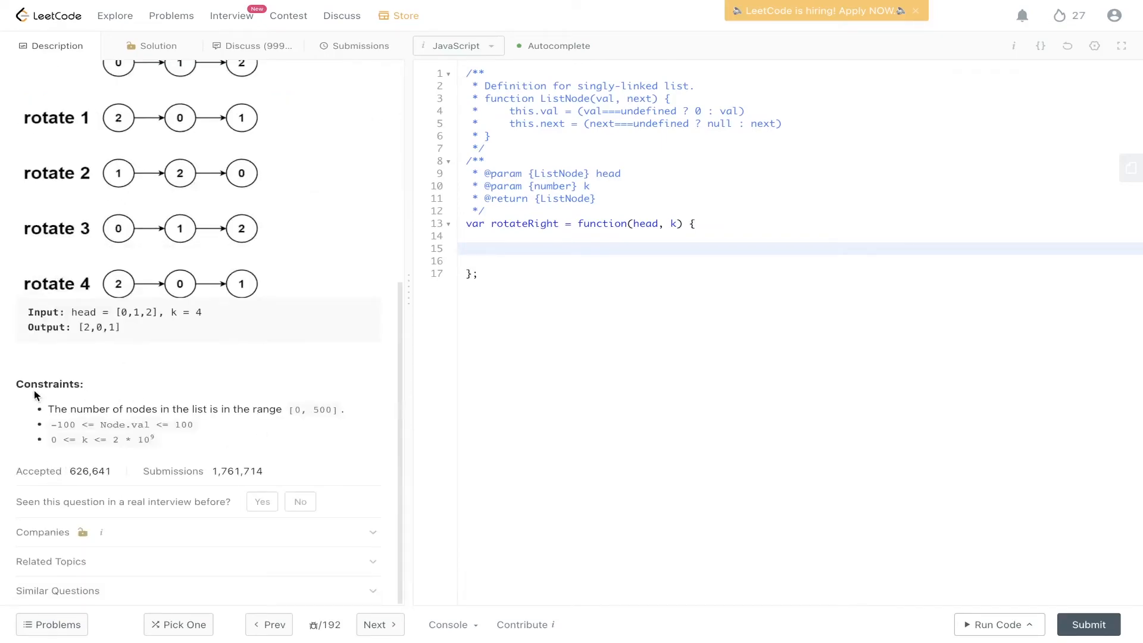
left_click(492, 248)
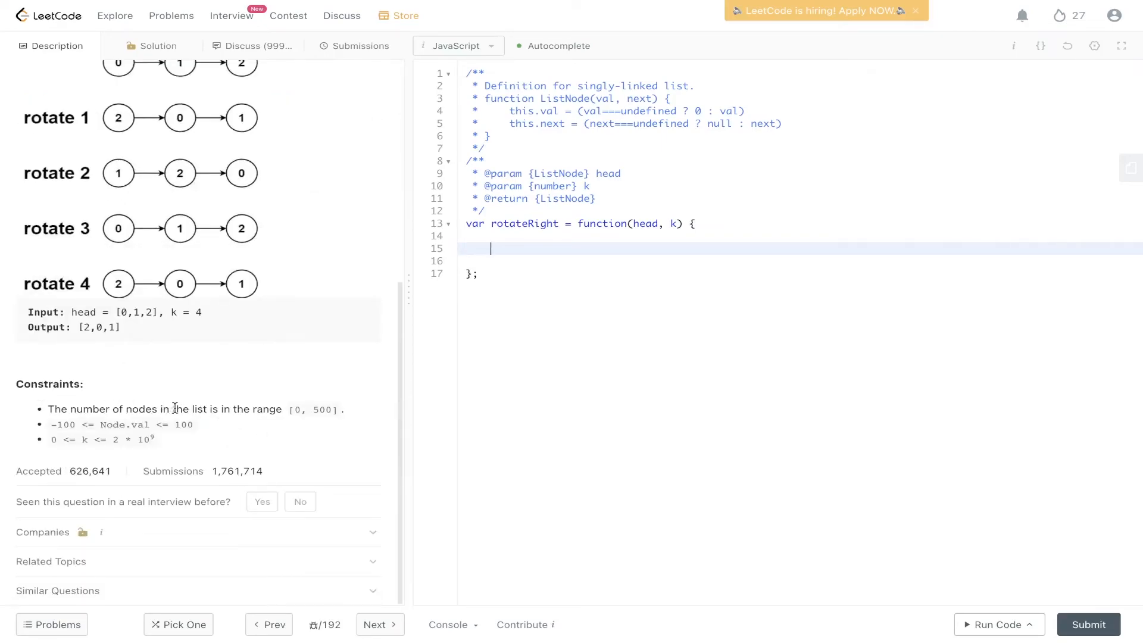
mouse_move(278, 409)
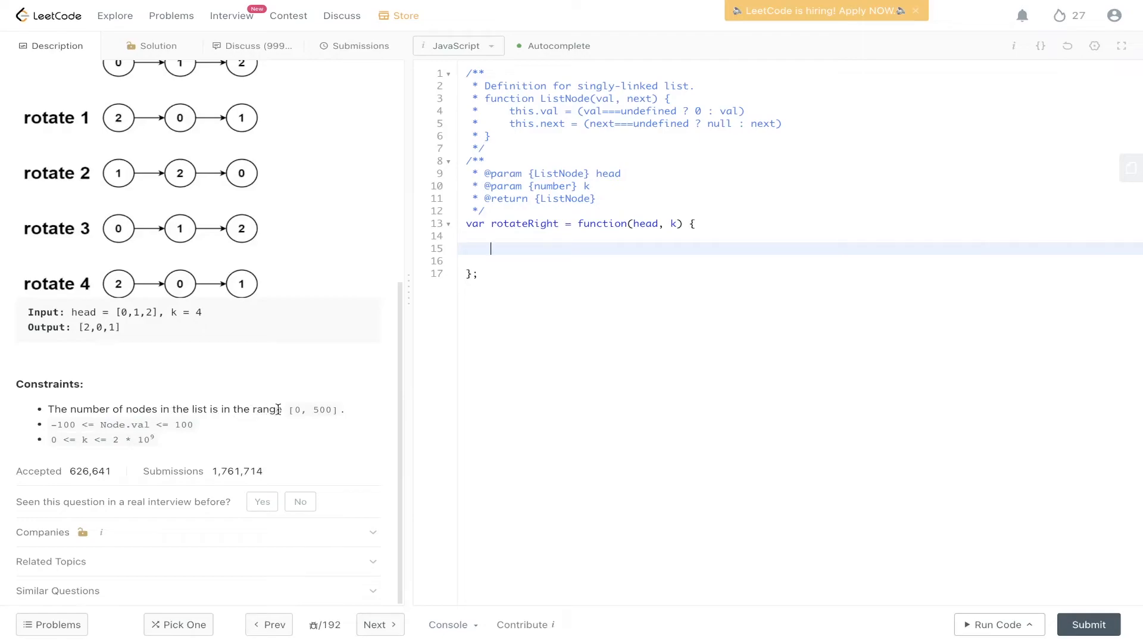
mouse_move(661, 246)
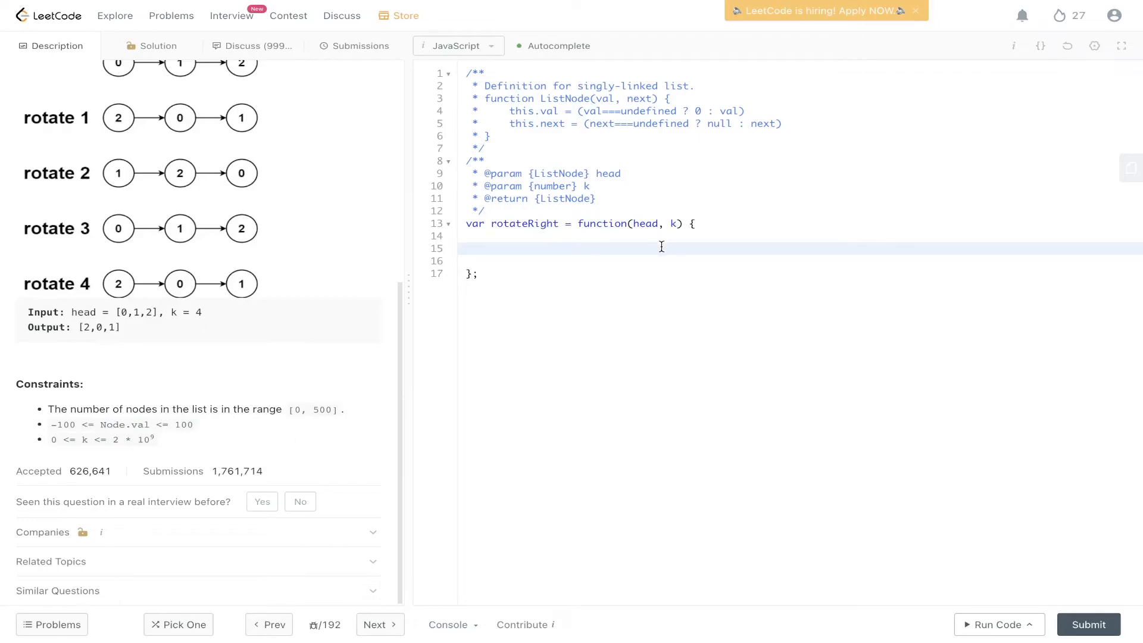
Add an if (head === null) return head guard and initialize len = 1 and tail = head
type("if(")
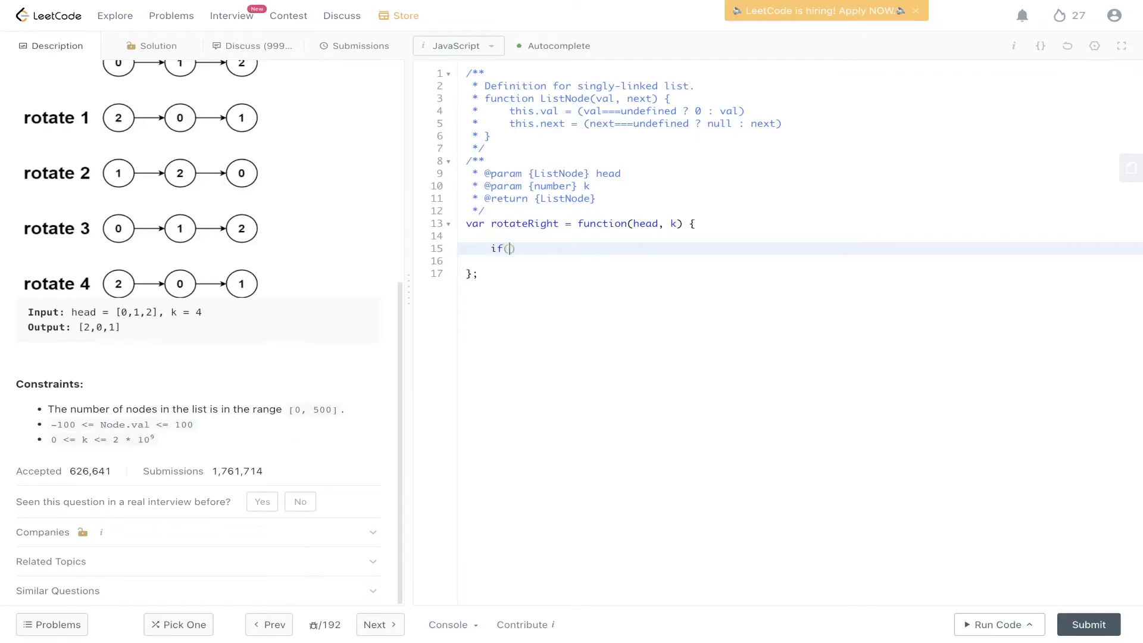
type("head === null")
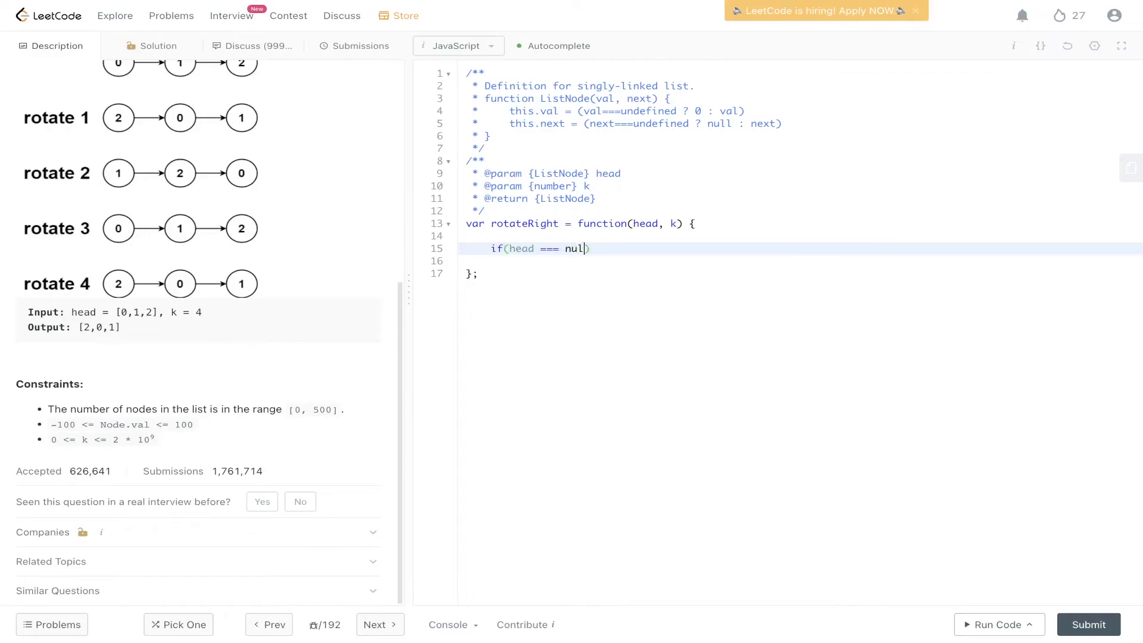
type(") return head;")
type("let")
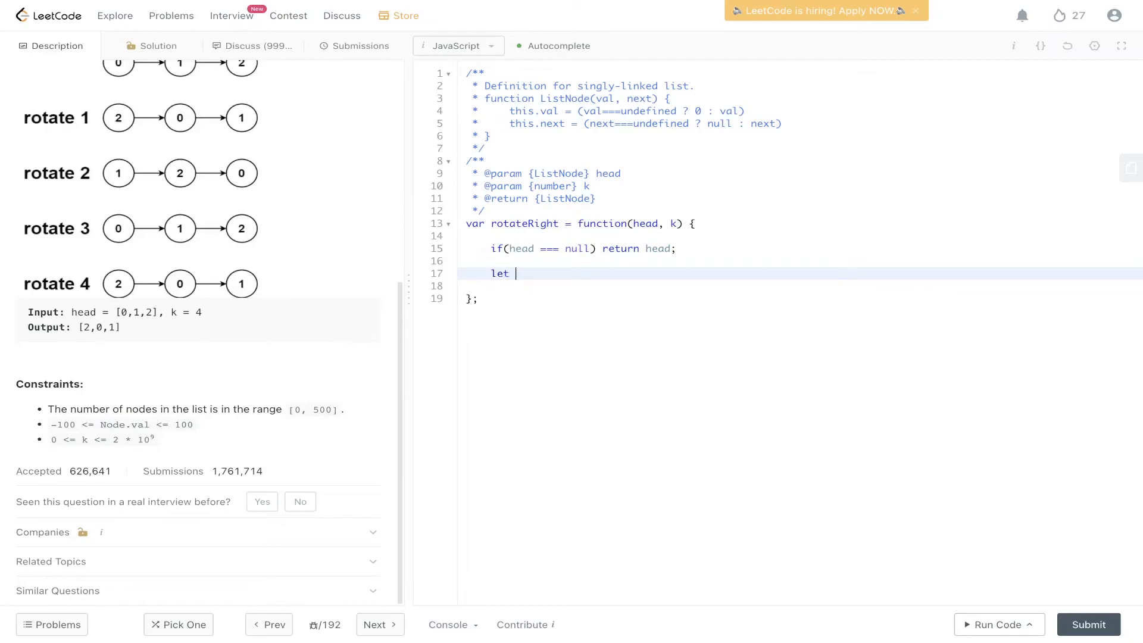
type("len = 1;")
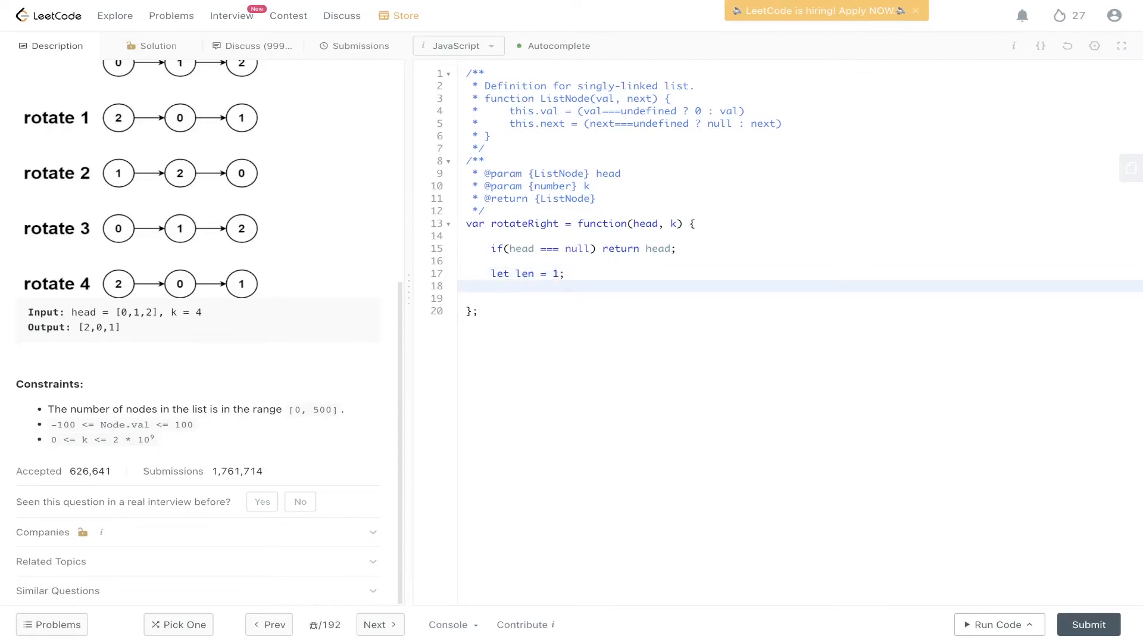
type("let tail =")
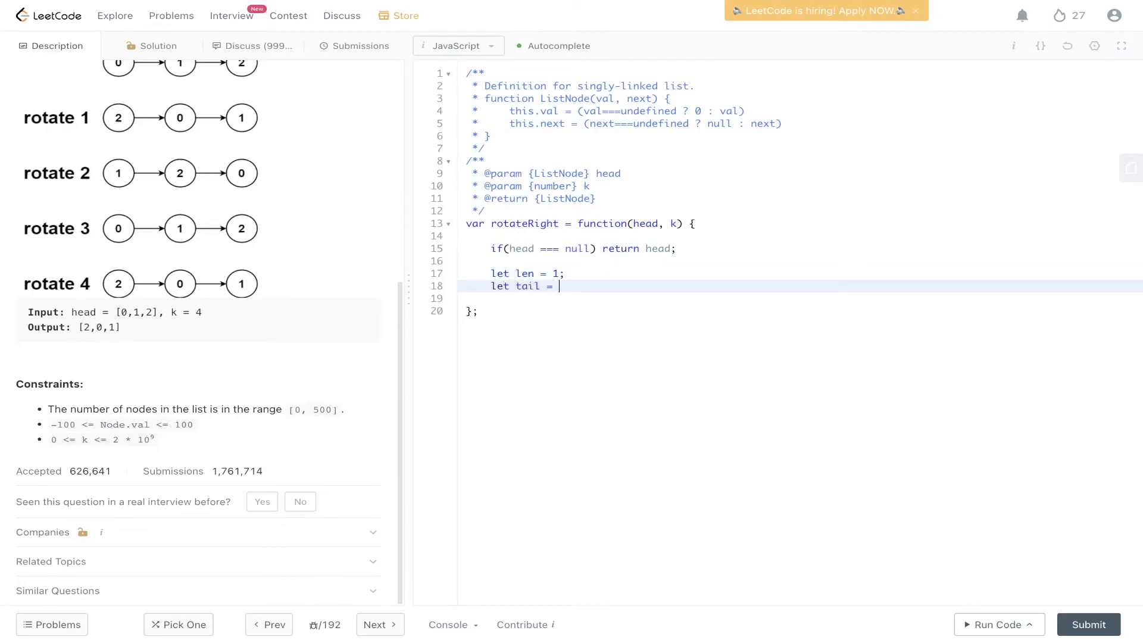
type("head;")
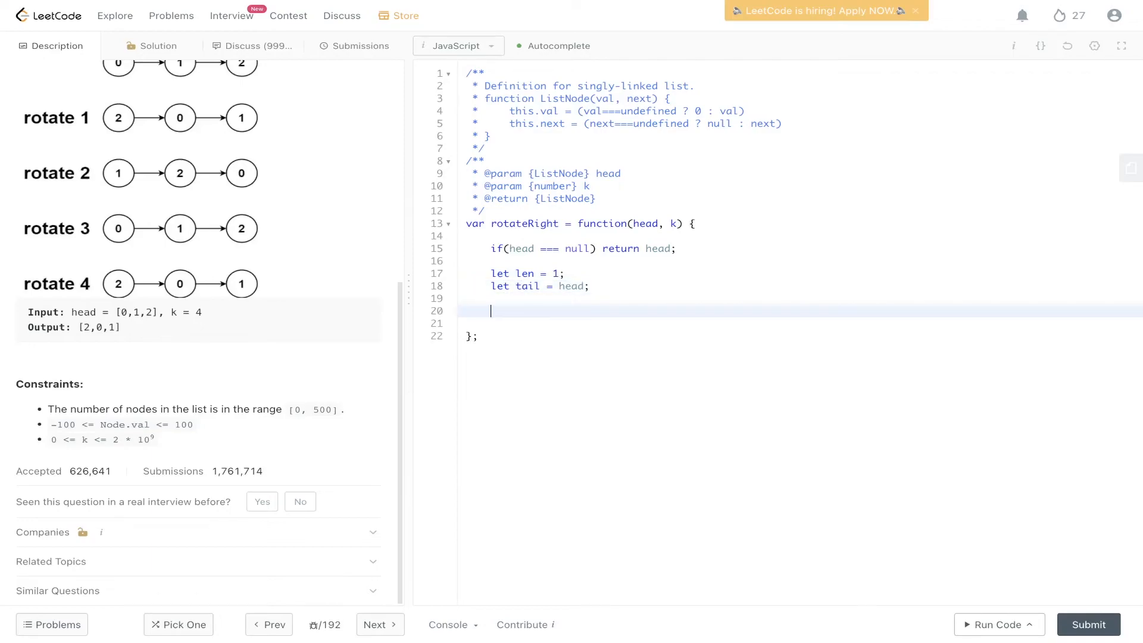
Write a while loop advancing tail and incrementing len, then set tail.next = head
type("w")
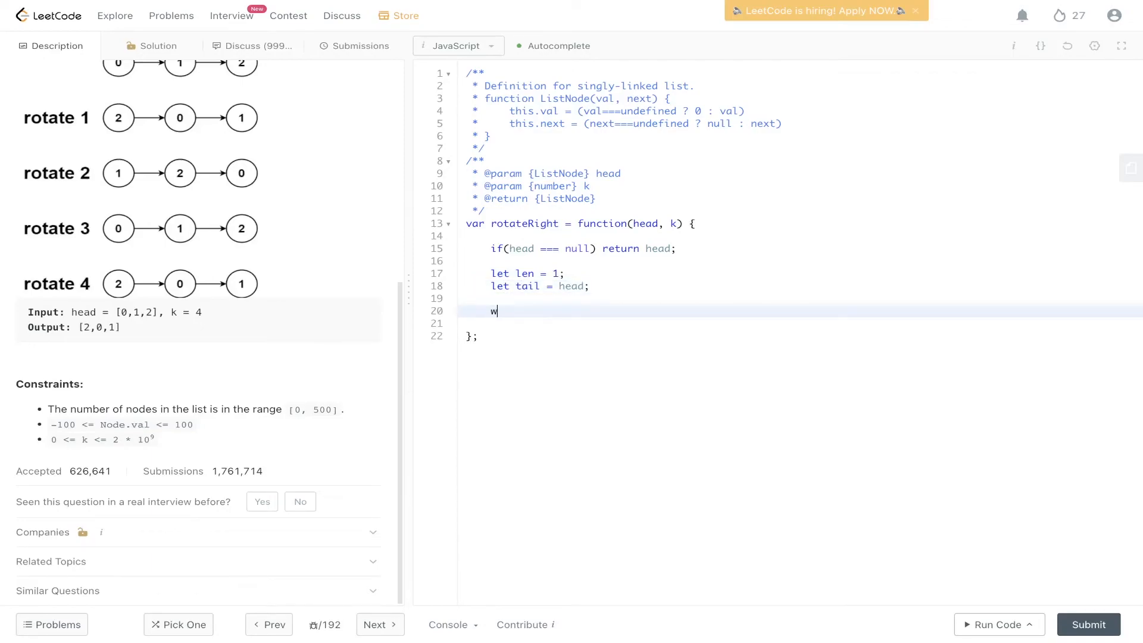
type("hile(tail")
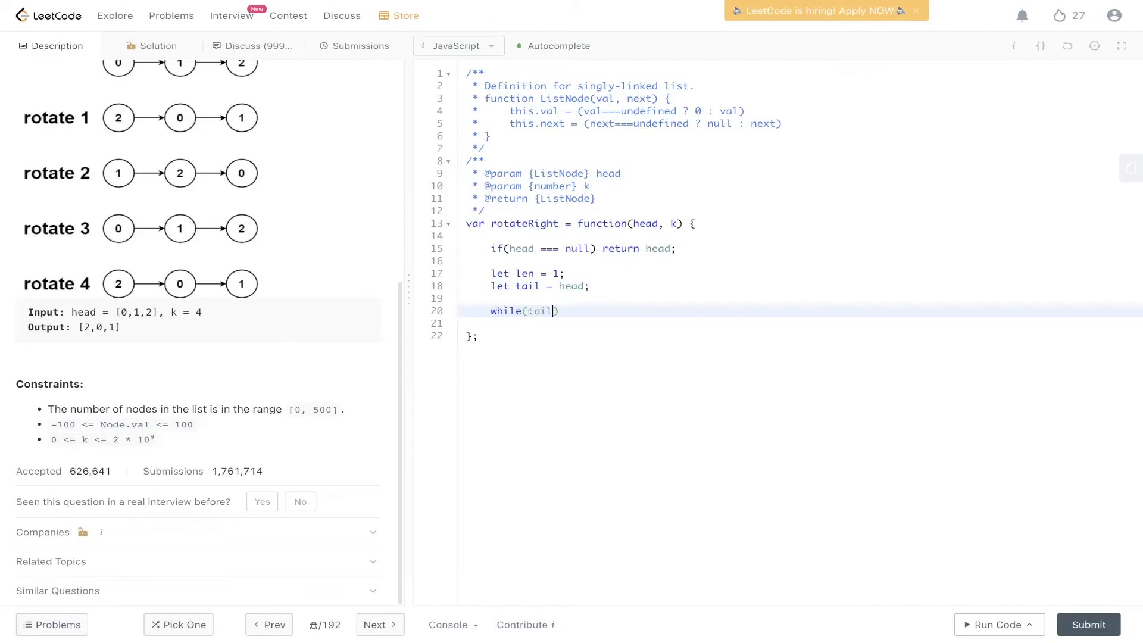
type(".next !== null")
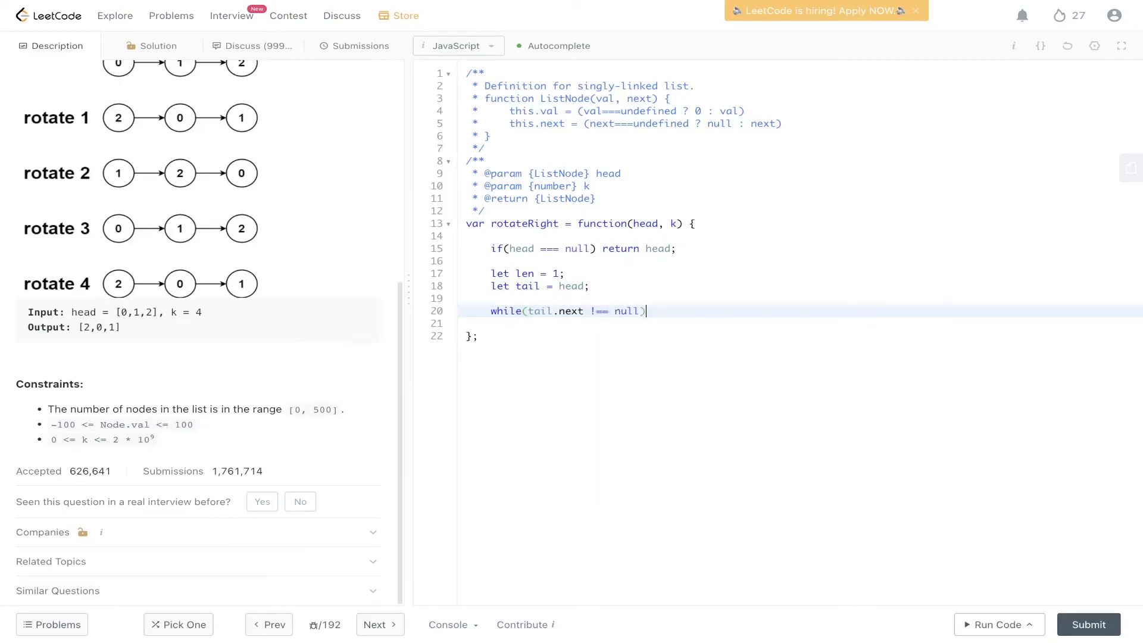
type("{")
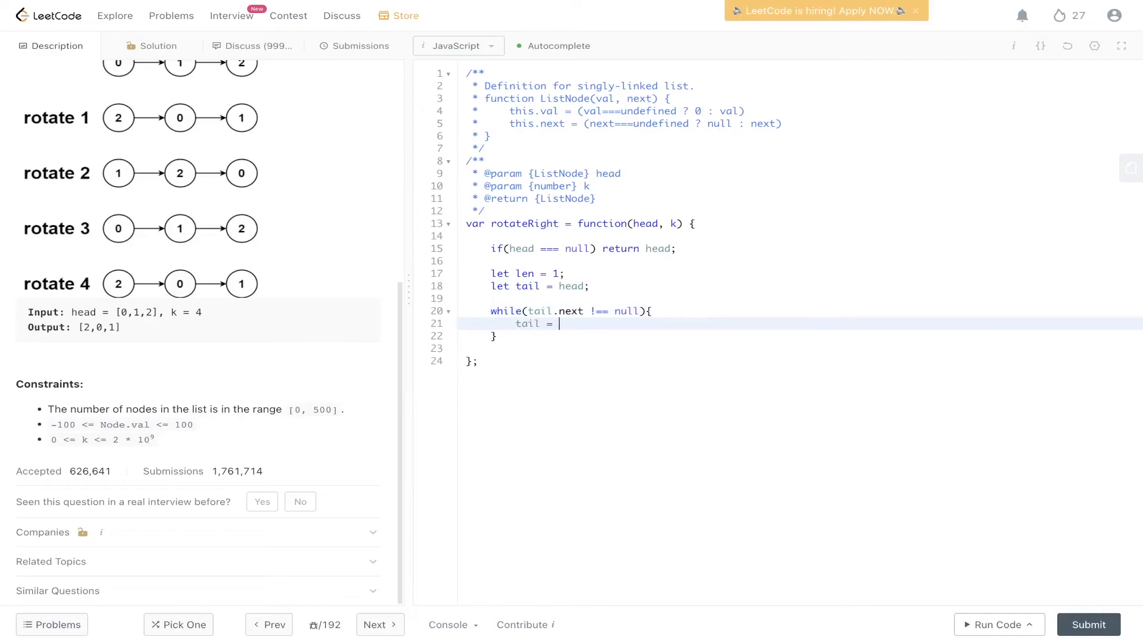
type("tail.next;")
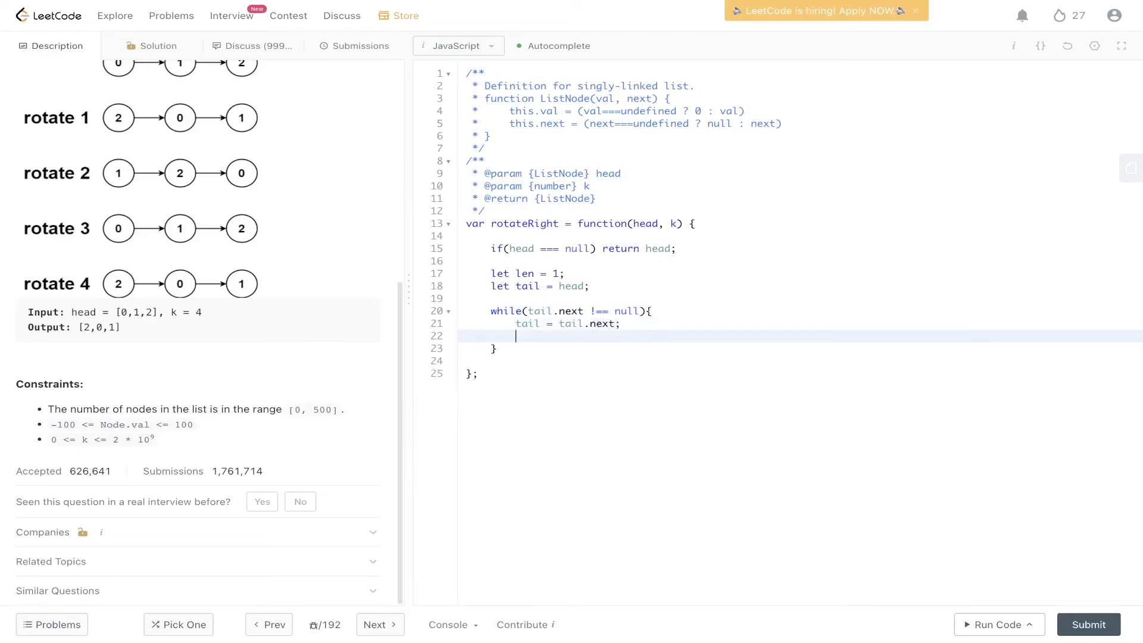
type("len+")
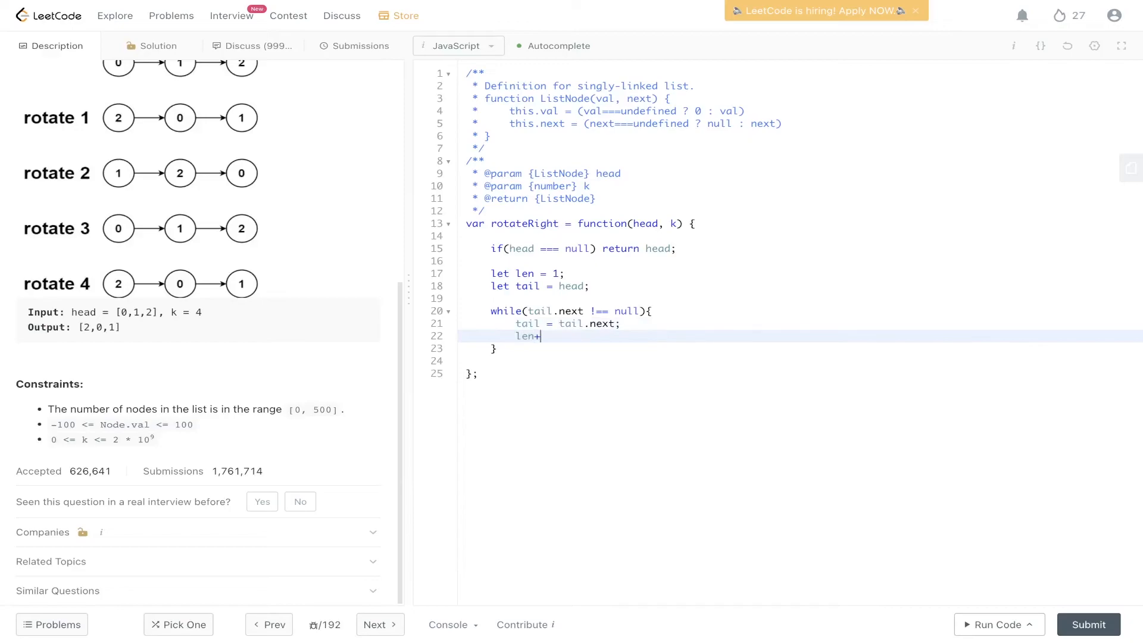
type("+;")
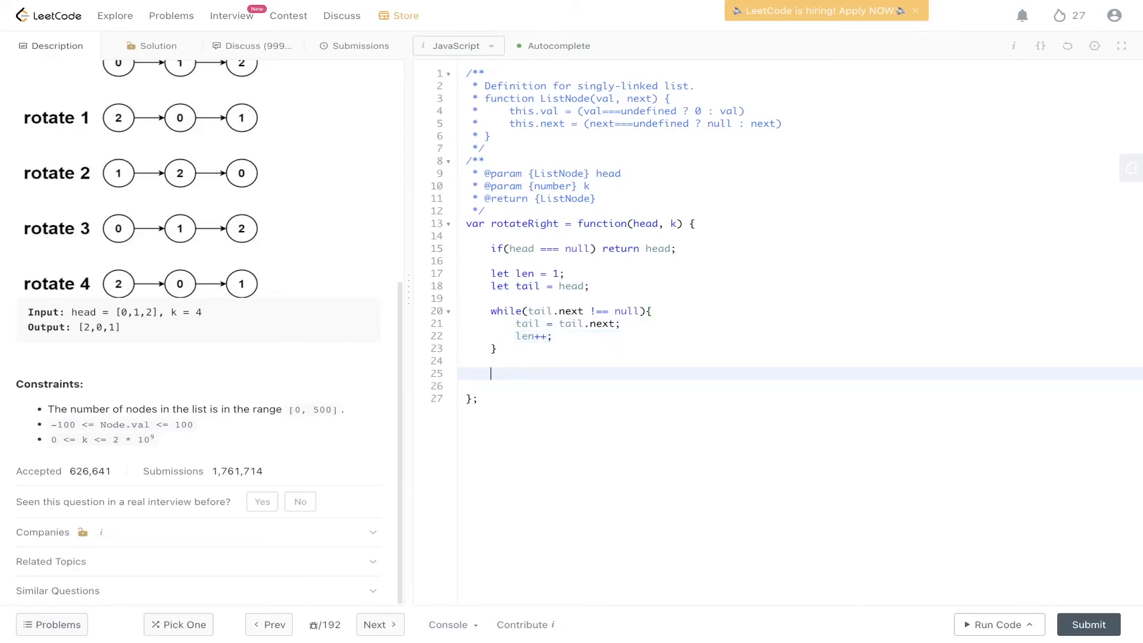
type("tail.next = head;")
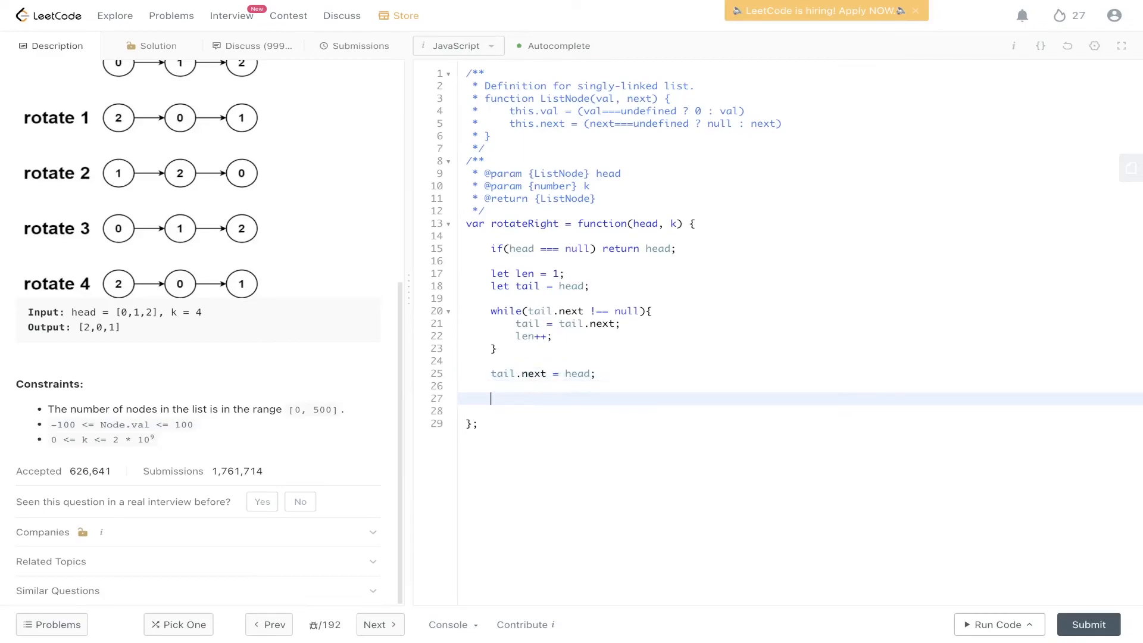
Declare let count = len - (k % len)
type("let")
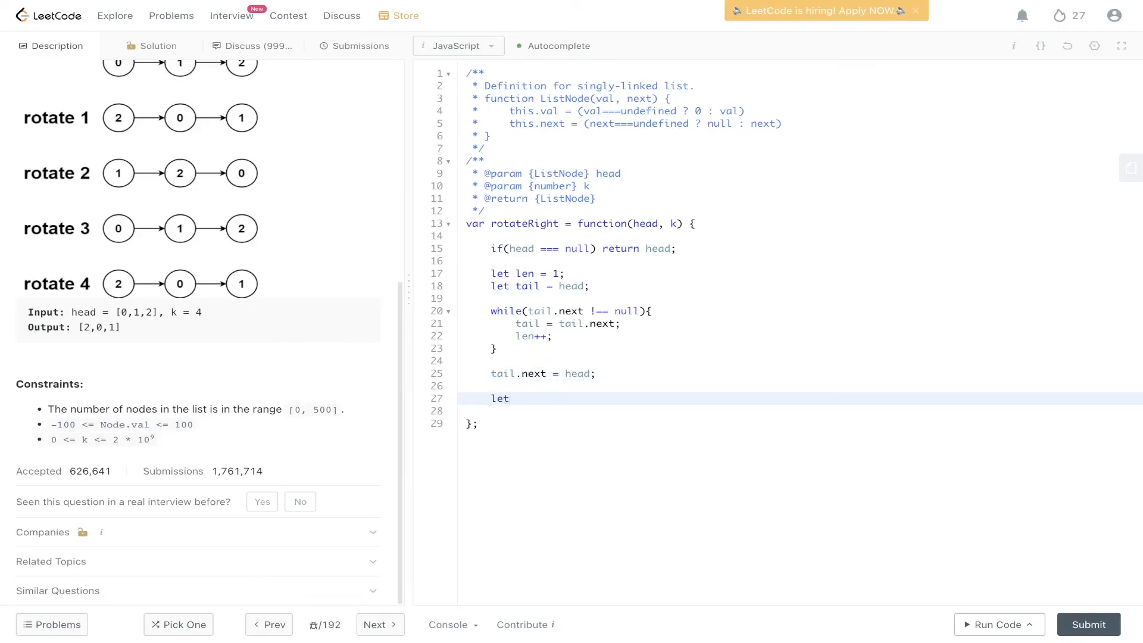
type("count = len")
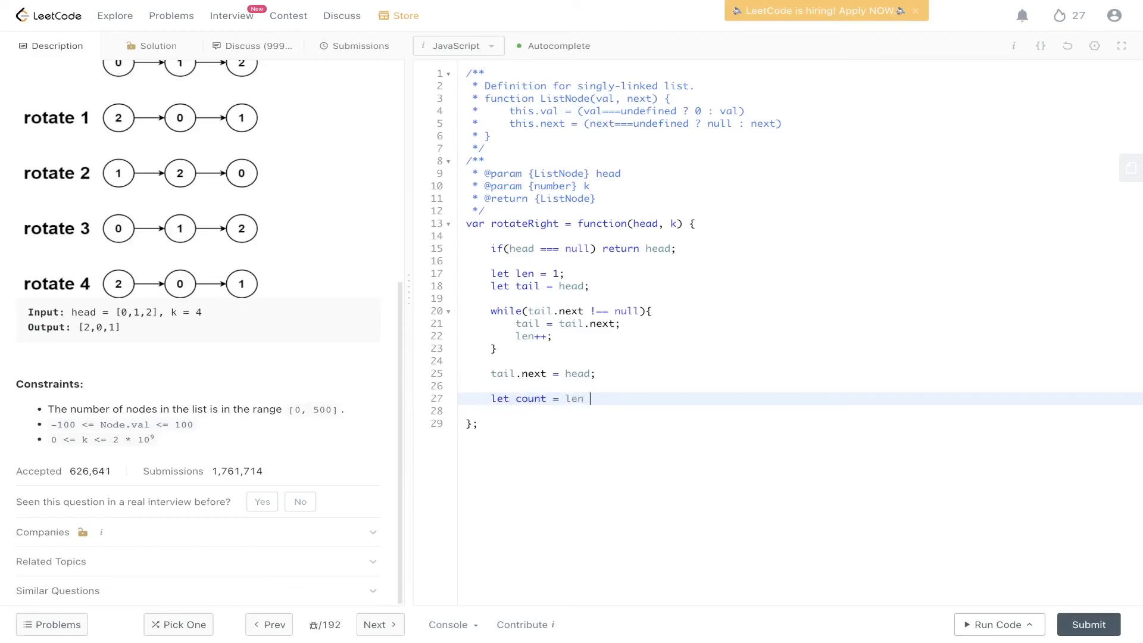
type("- (k")
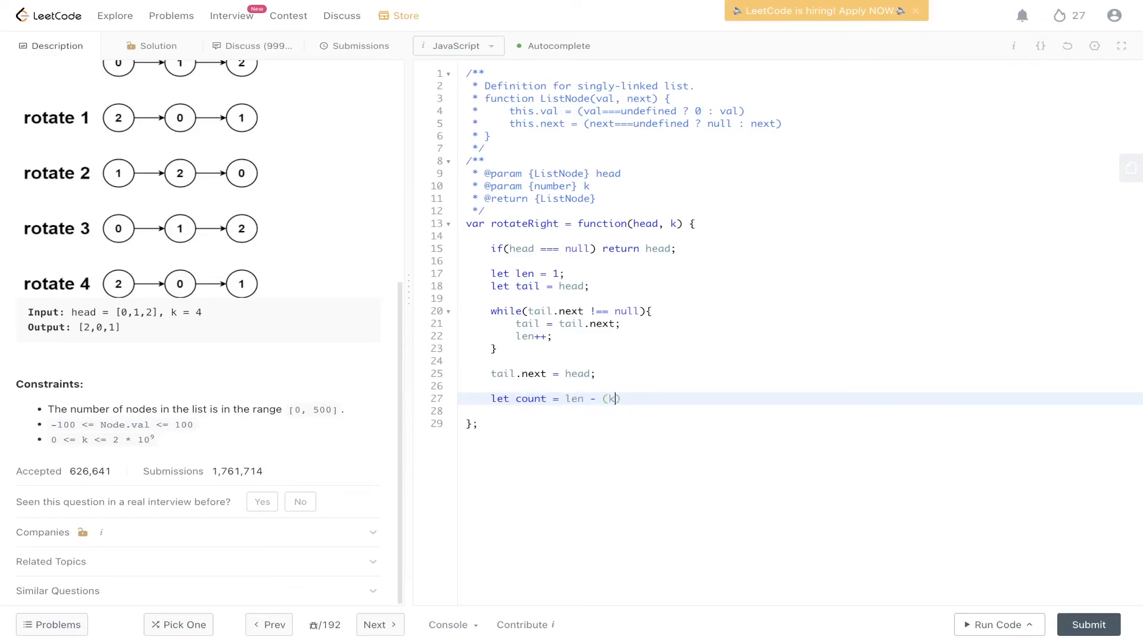
type("%")
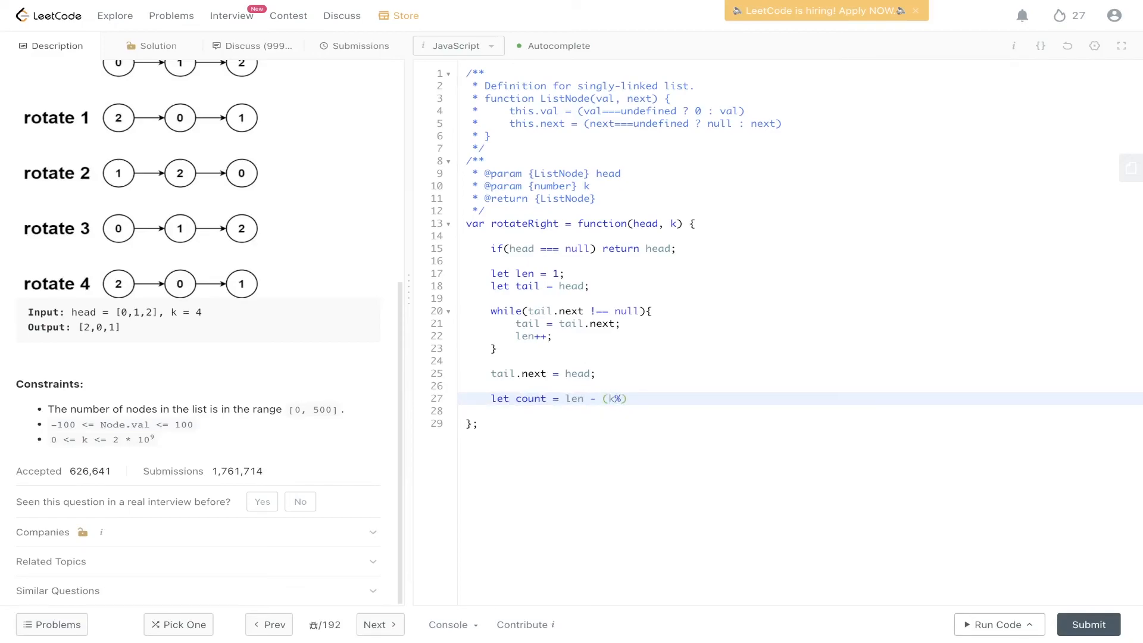
type("len")
type("wh")
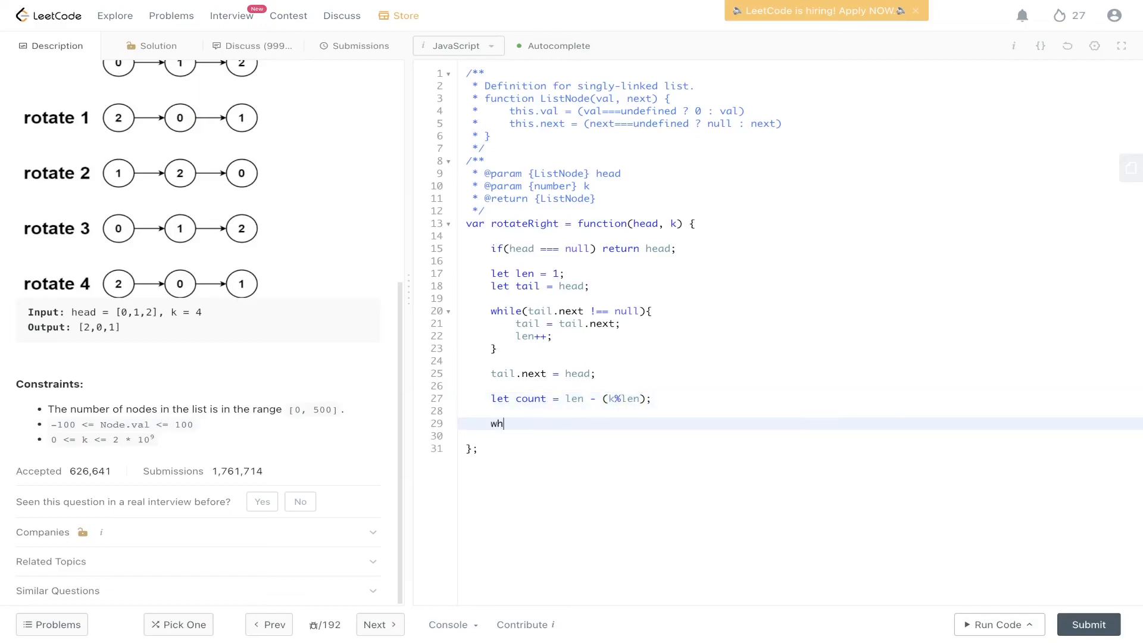
Add a while (count > 0) loop advancing head and tail and decrementing count
type("ile(count)")
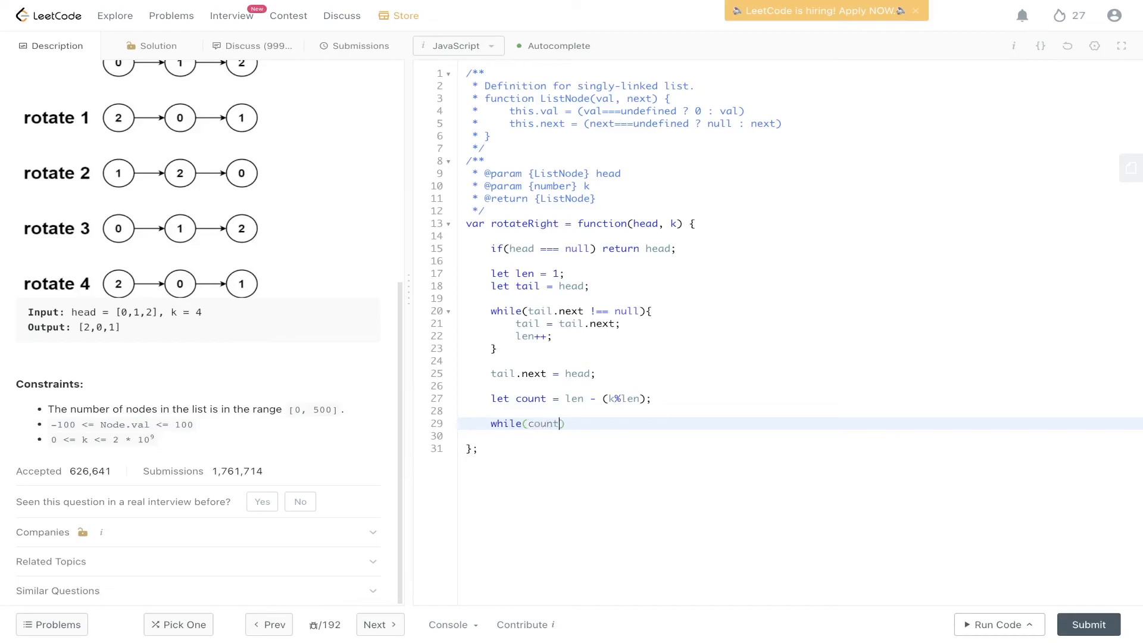
type("> 0){")
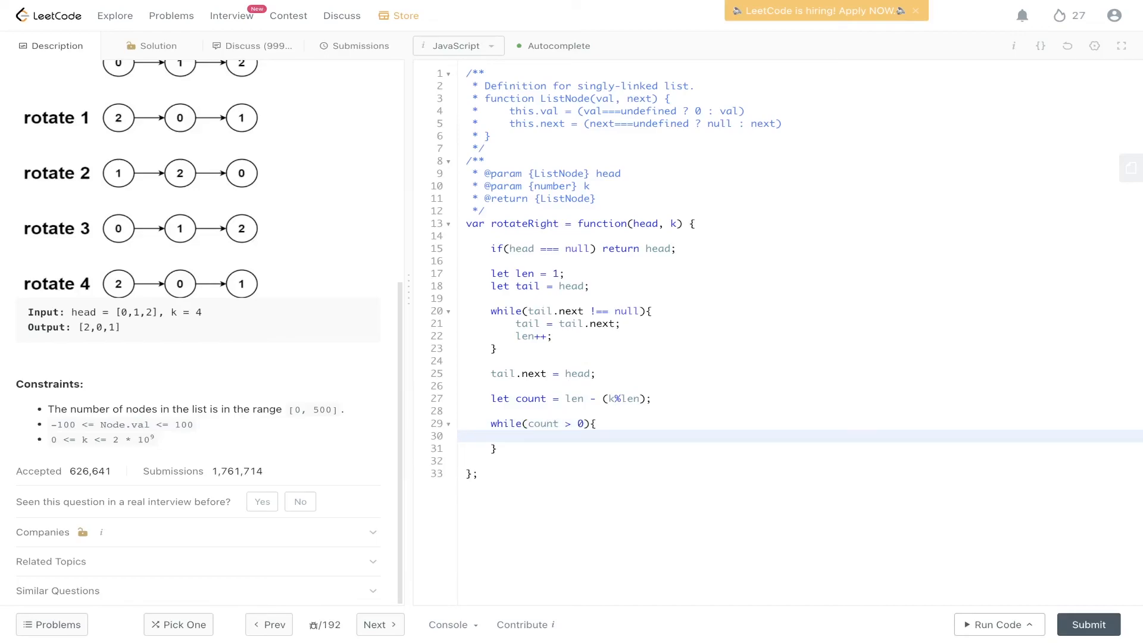
type("head")
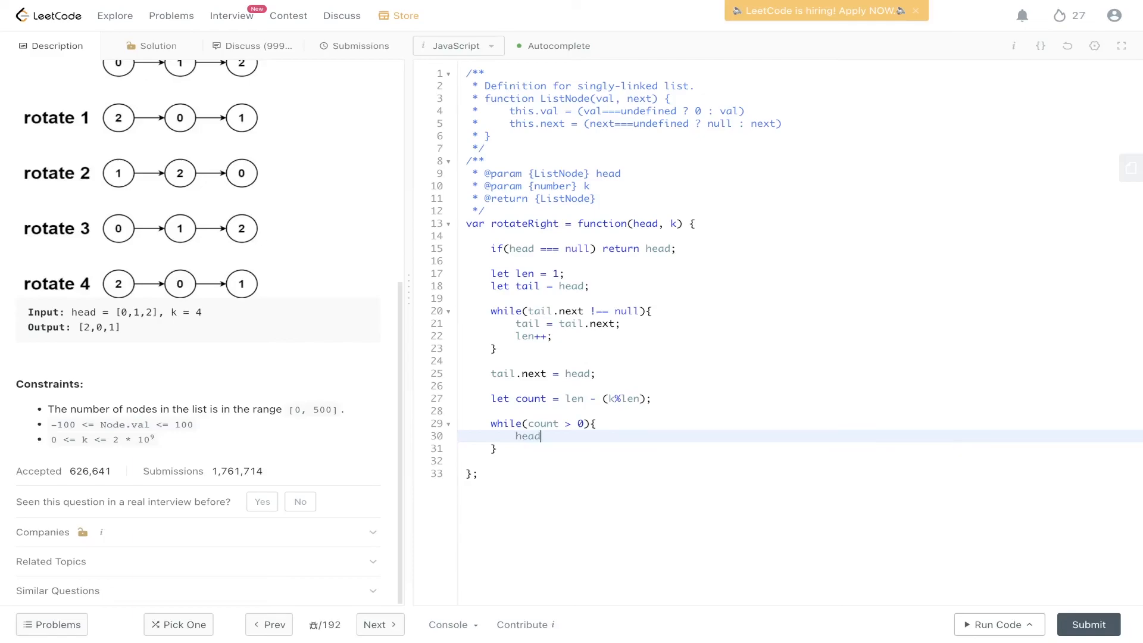
type("= head.next;")
type("tail = tai")
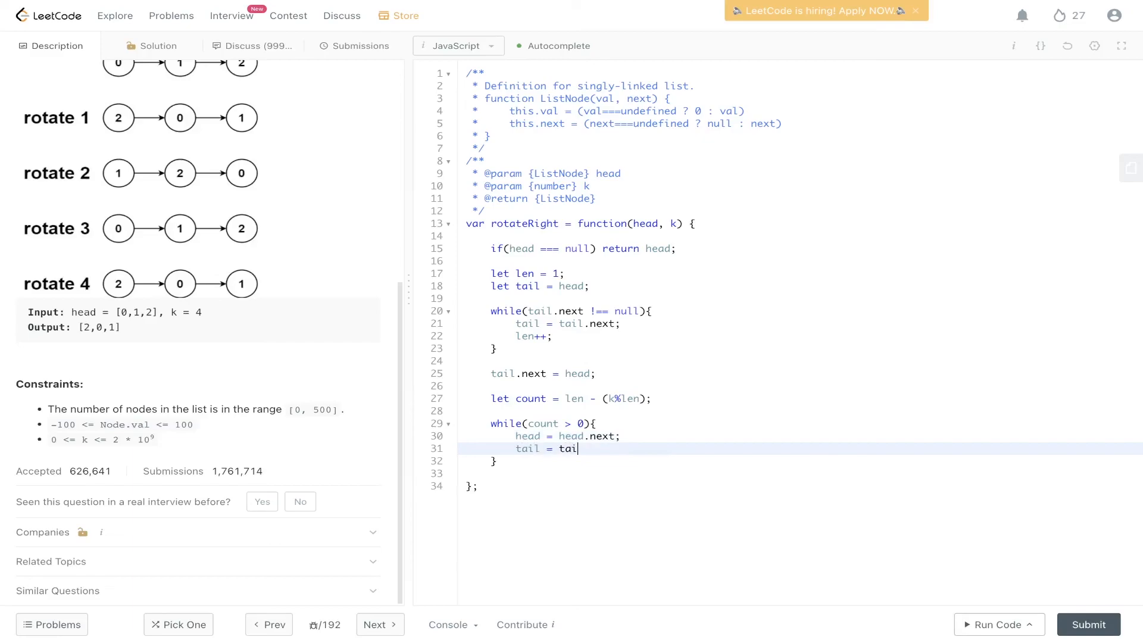
type("l.next;")
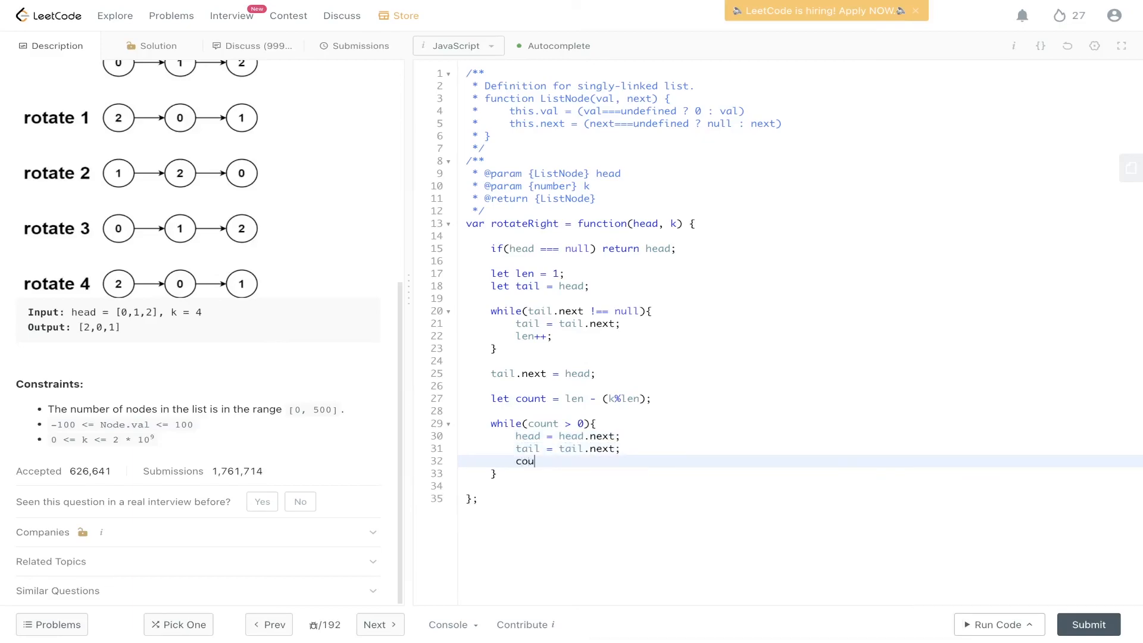
type("nt--;")
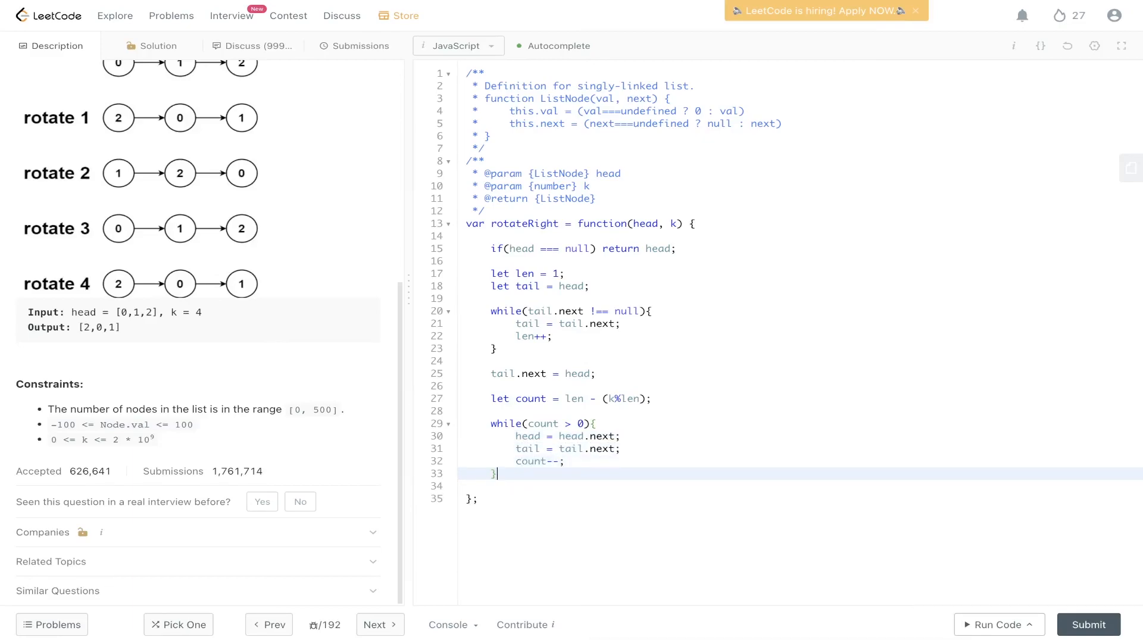
key("Enter")
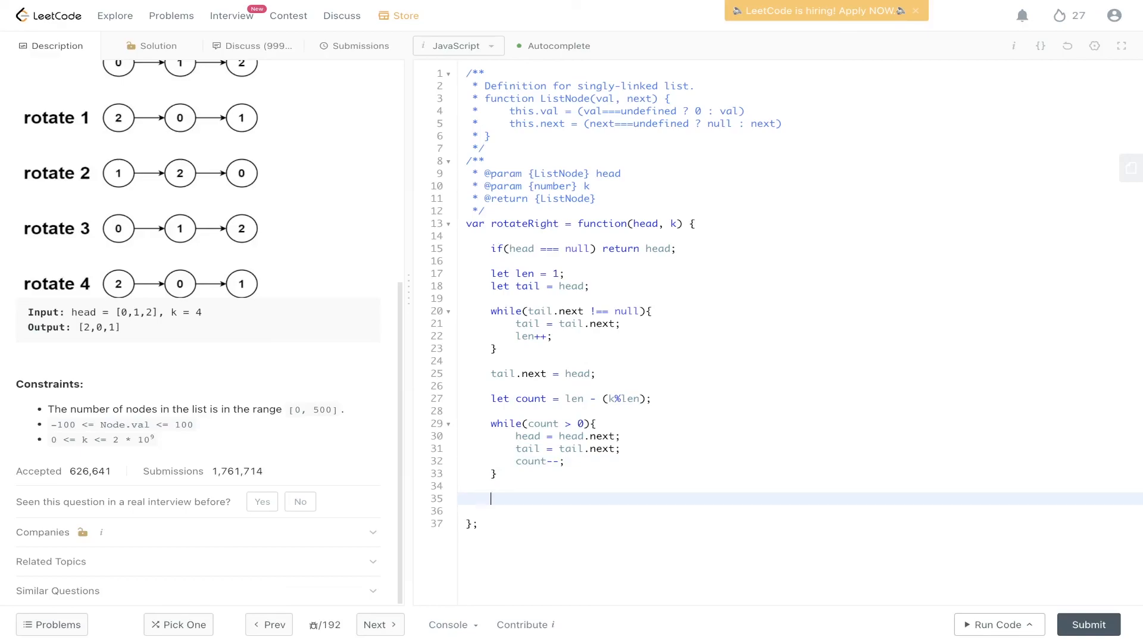
Add tail.next = null and return head, then run and submit the code
type("t")
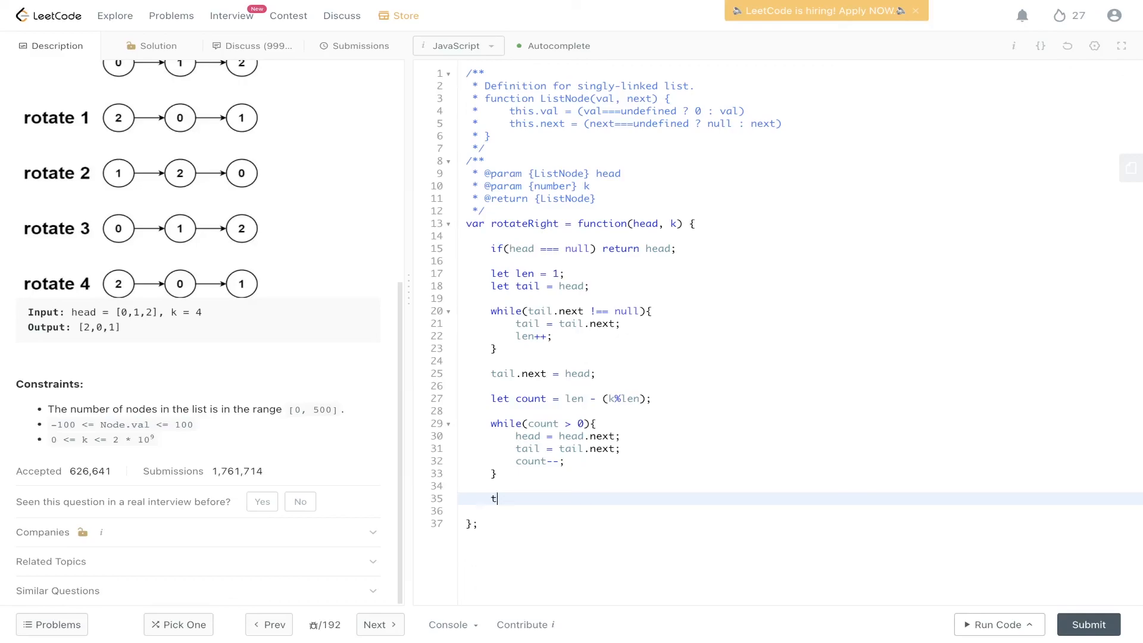
type("ail.next = null;")
type("return h")
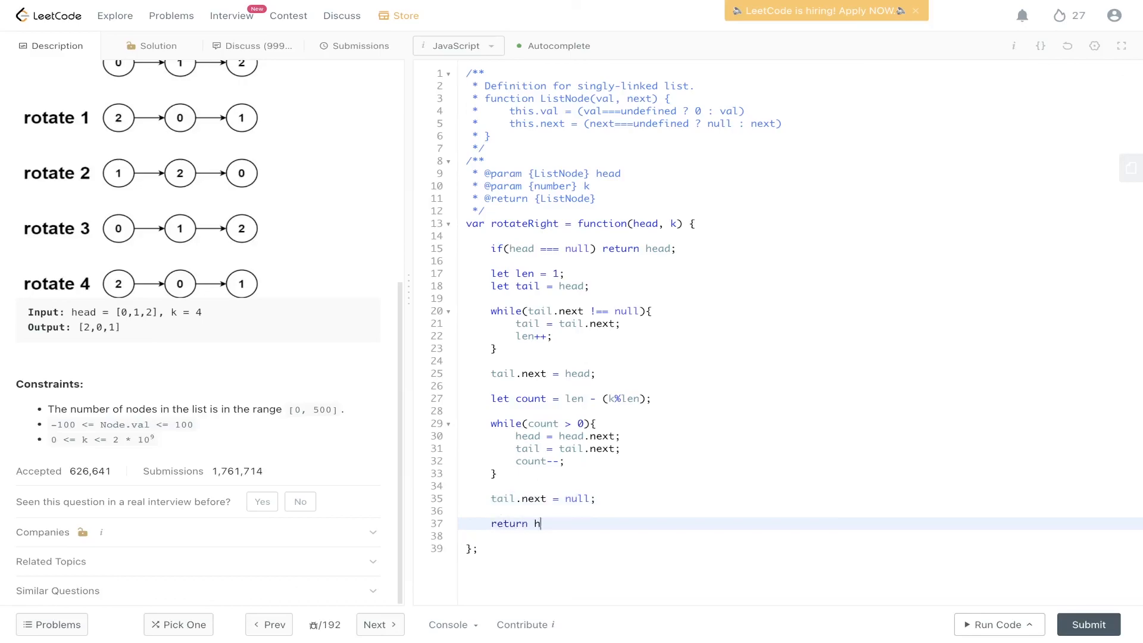
type("ead;")
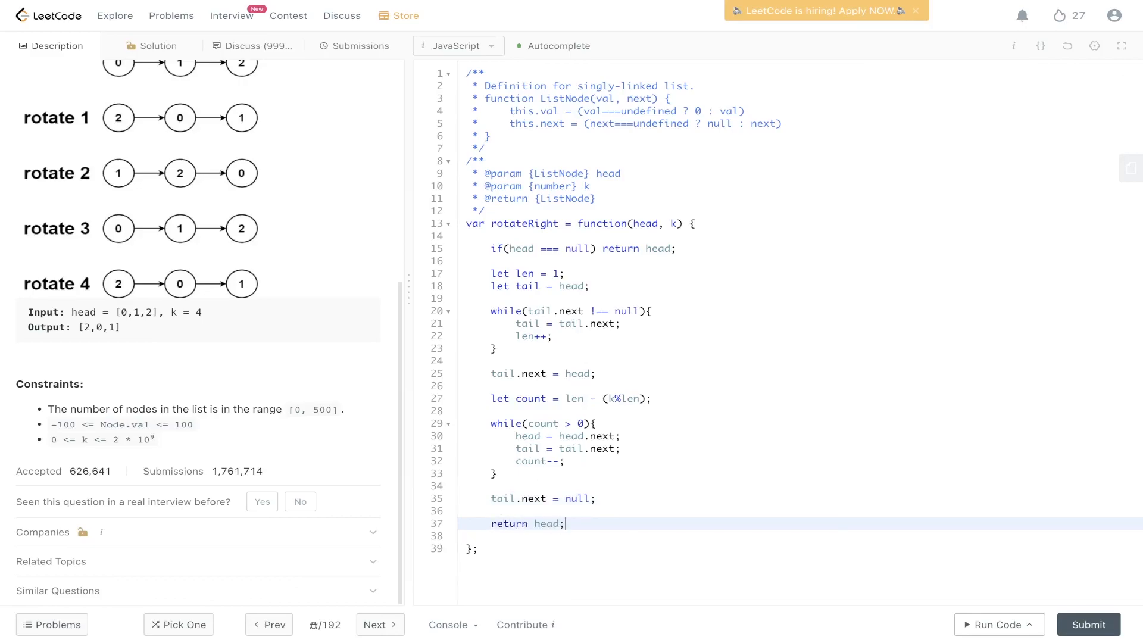
left_click(994, 625)
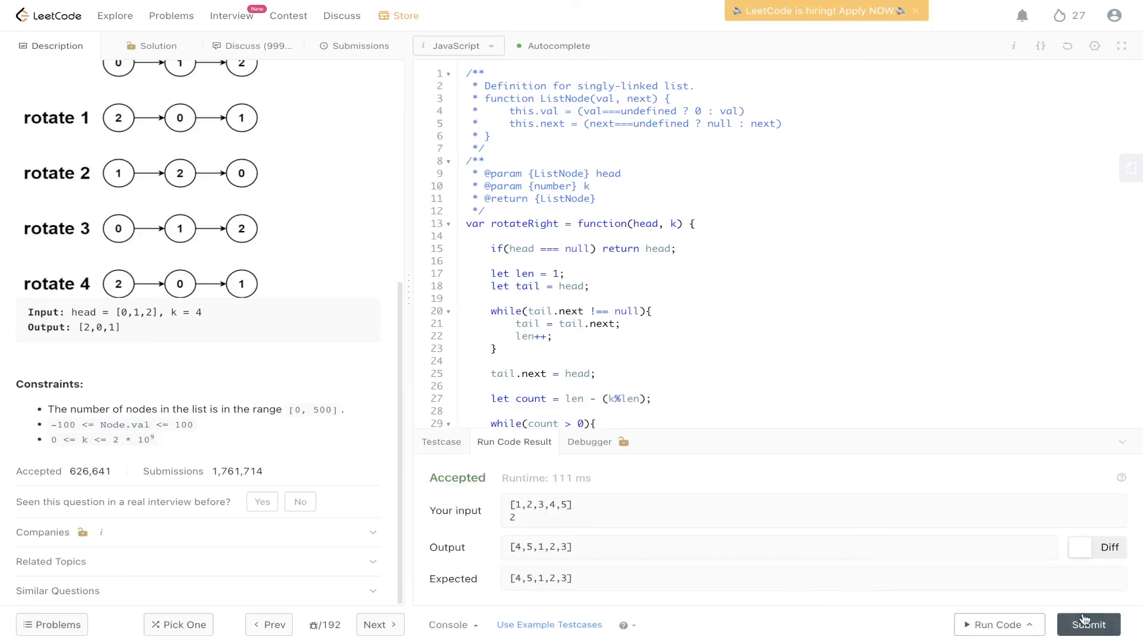
left_click(1089, 640)
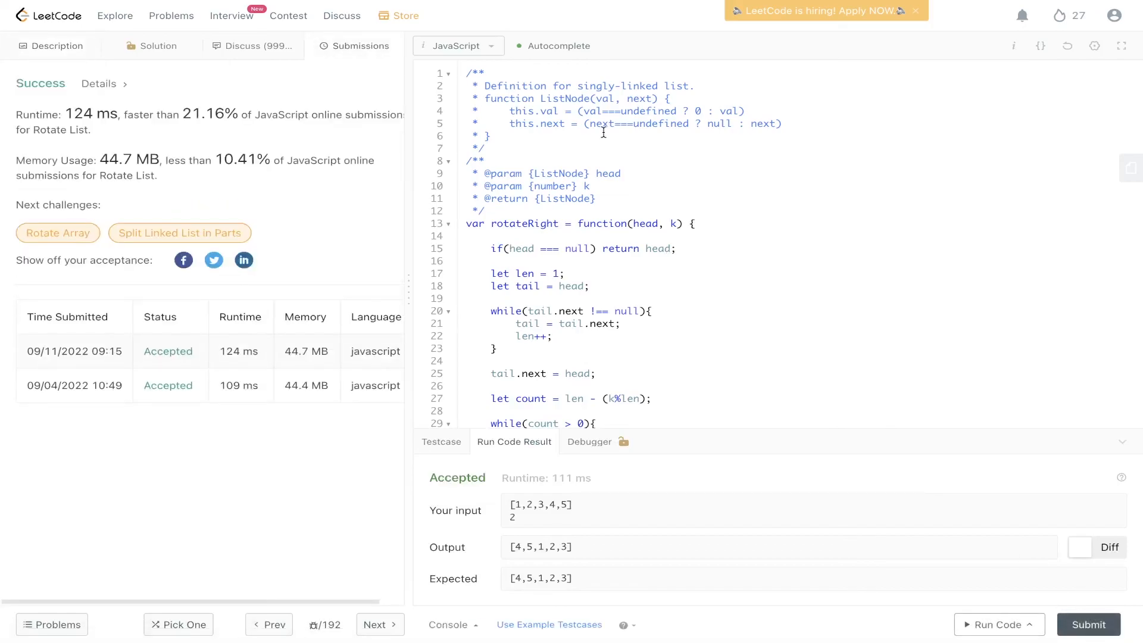